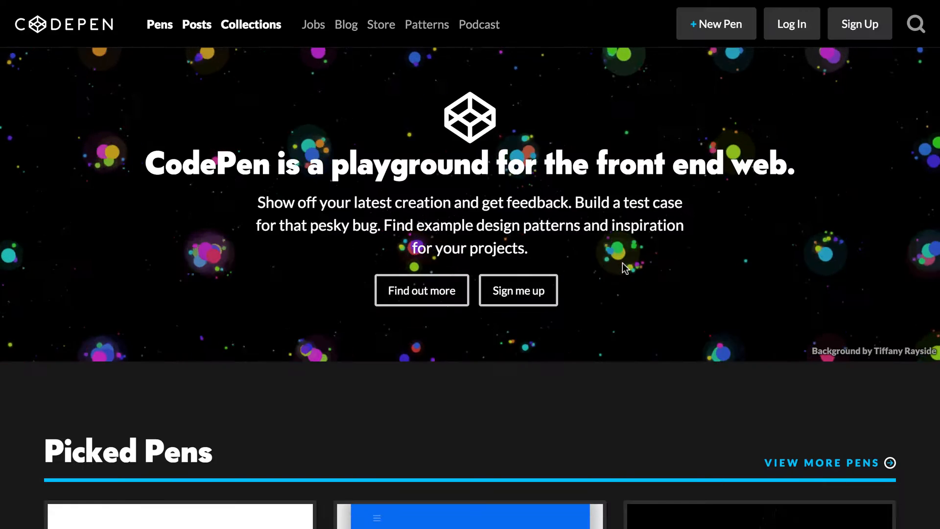
mouse_move(715, 24)
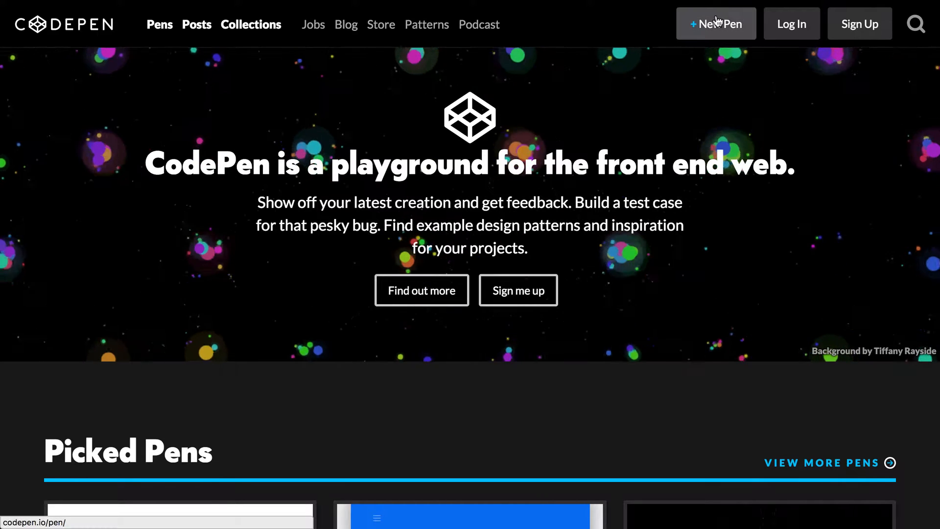
Step: Create a new pen and hide the JavaScript editor
left_click(715, 24)
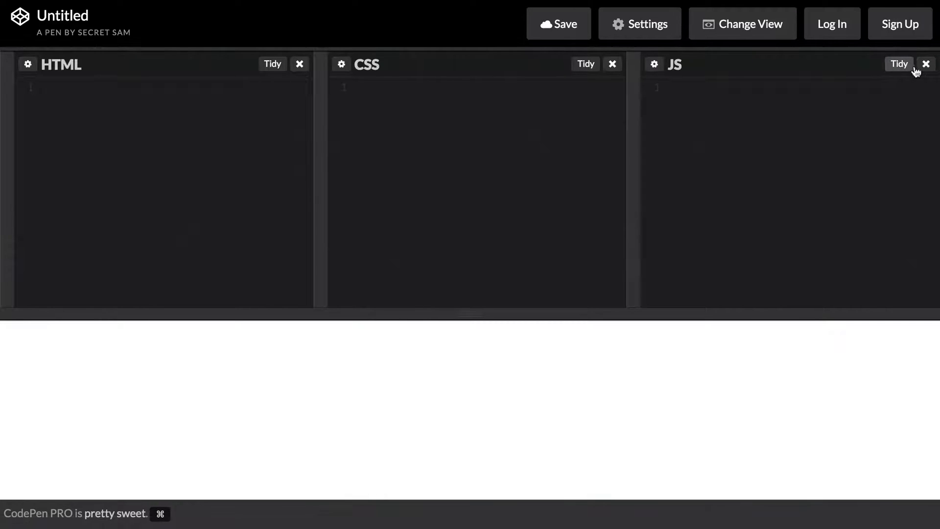
left_click(924, 64)
type("<html></html>")
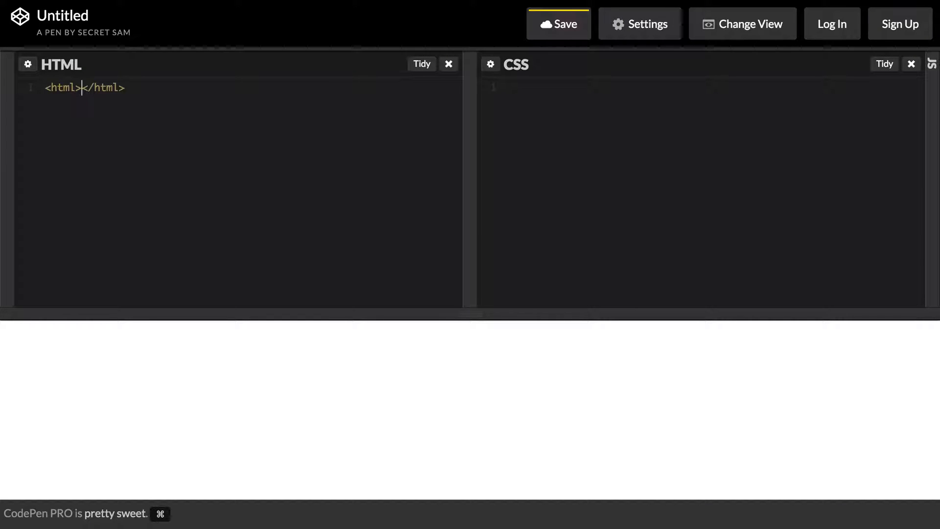
Step: Add the title 'Flexbox Intro' and an h1 heading 'Flexbox Rocks!' to the HTML
left_click(421, 63)
type("<head></head>")
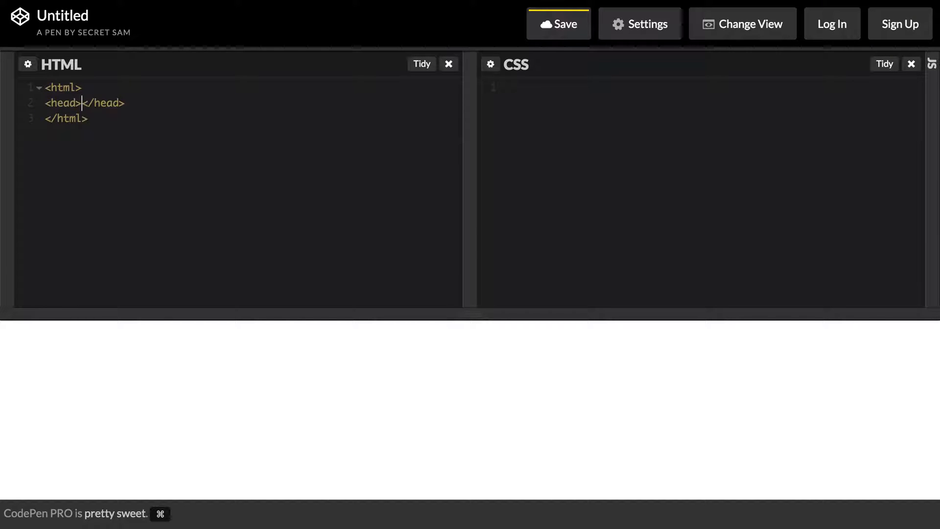
type("<title></title>")
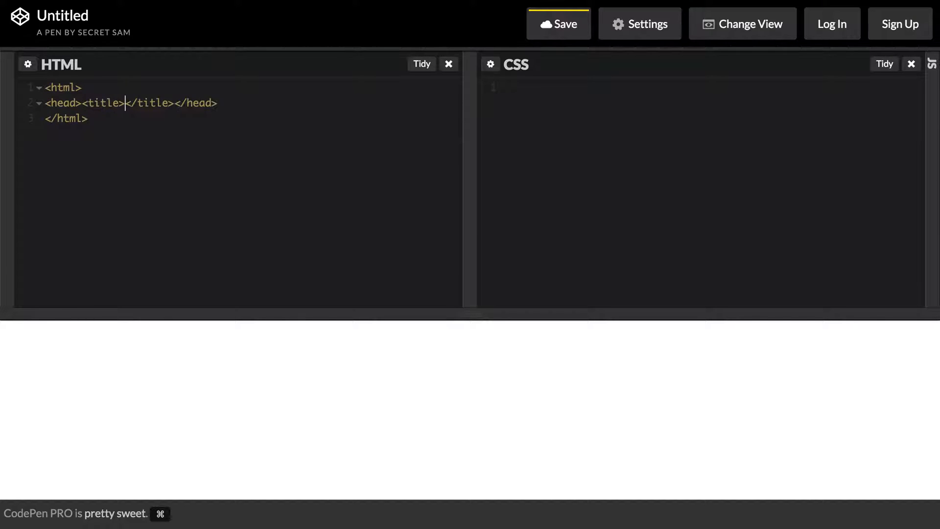
type("Flexbox")
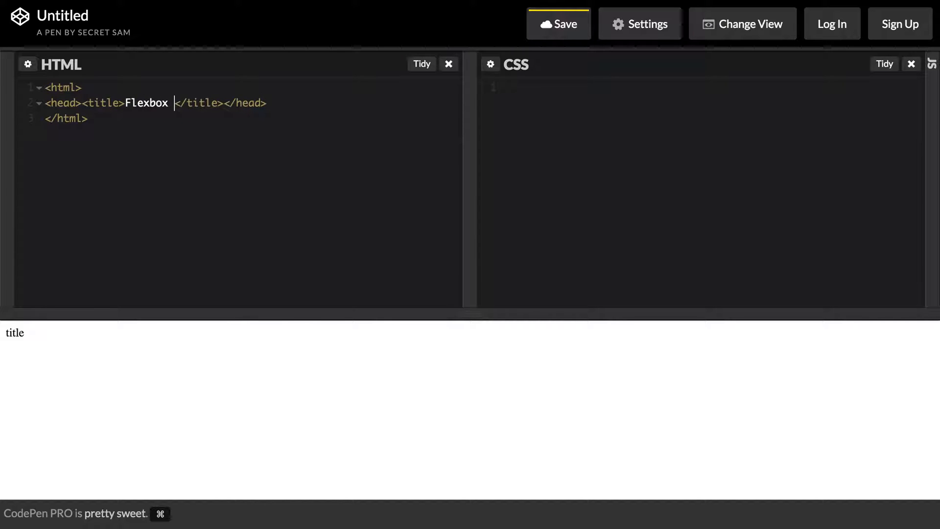
type("Intro")
type("<body>")
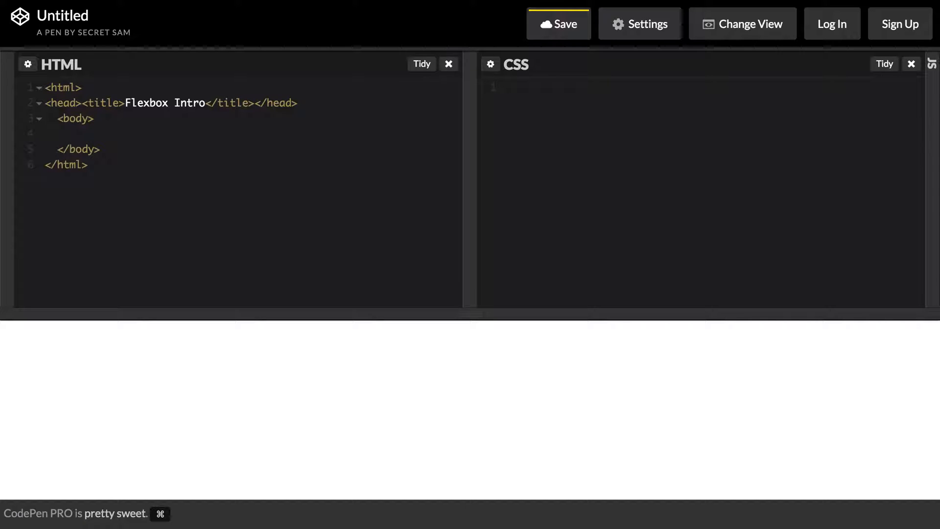
type("<h1></h1>")
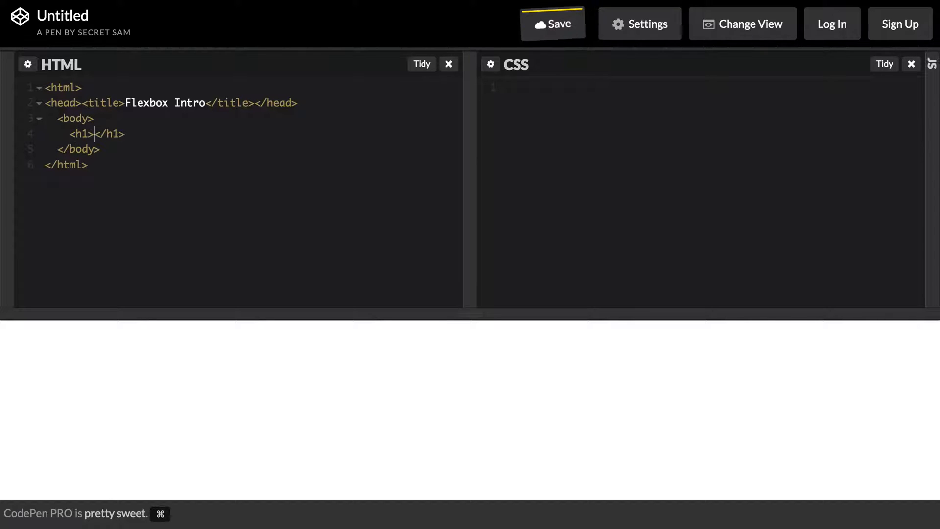
type("Flexbox")
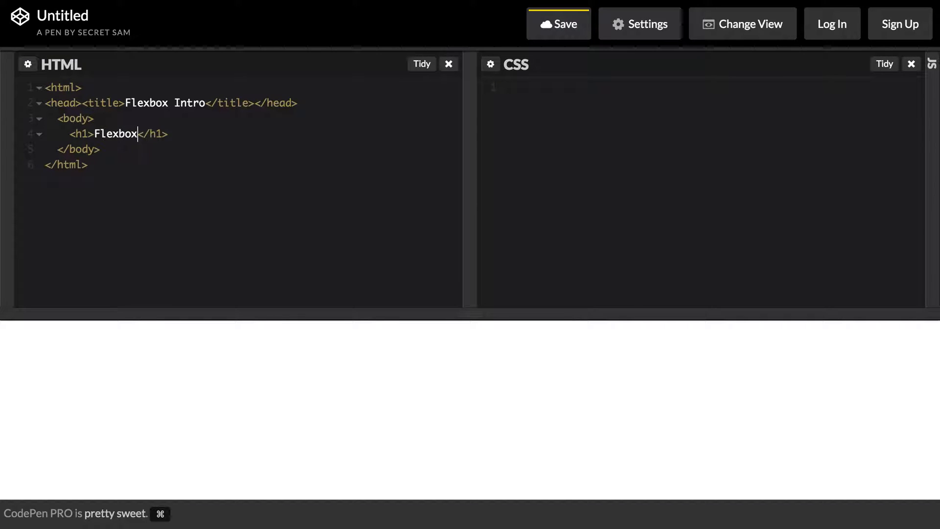
type("Rocks!")
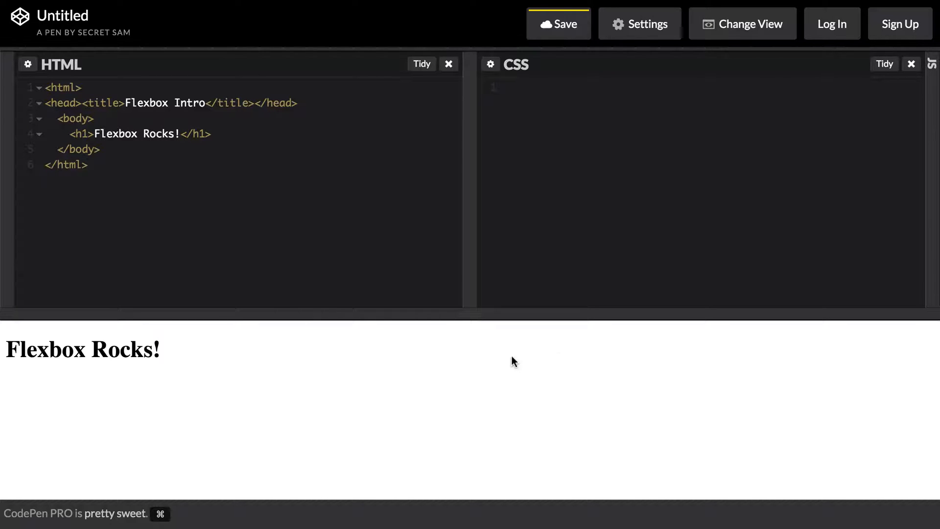
Step: Set html, body to full height and give body a #23292f background with #fff text
type("bo")
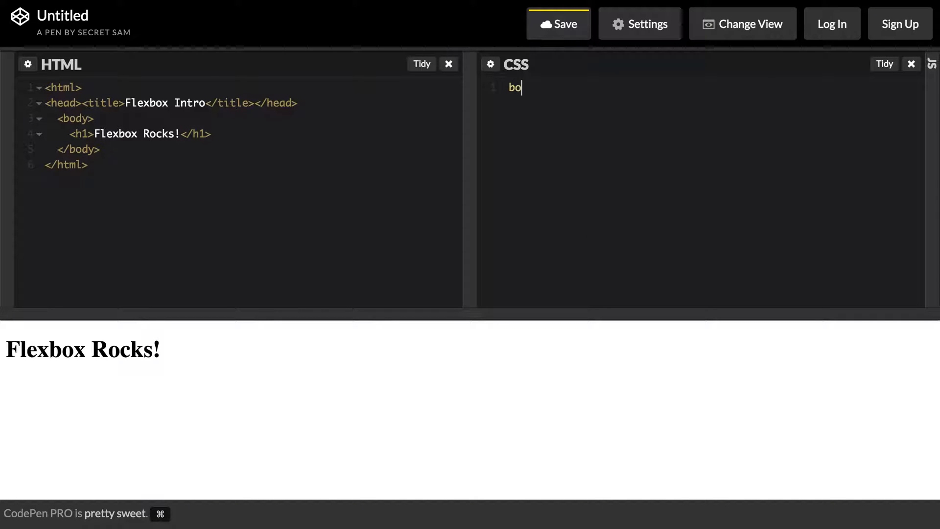
type("html, body")
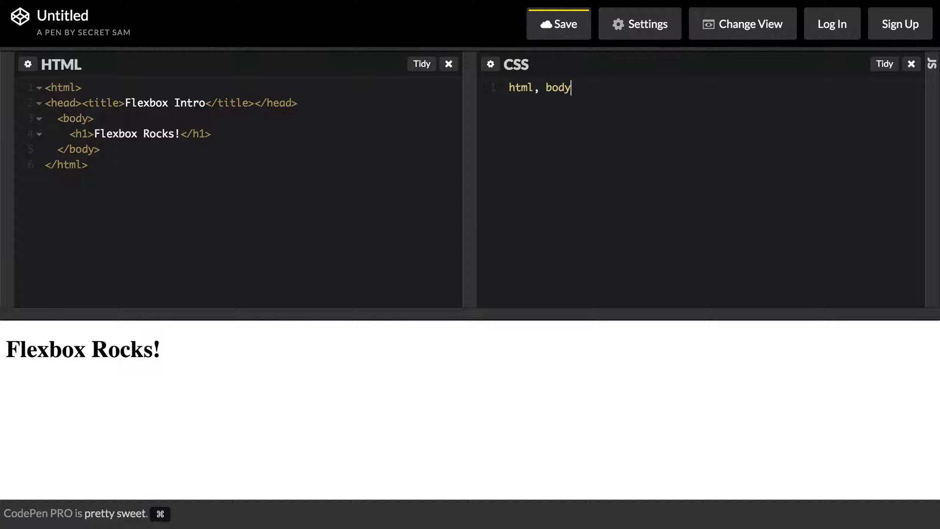
type("{")
type("backgroun")
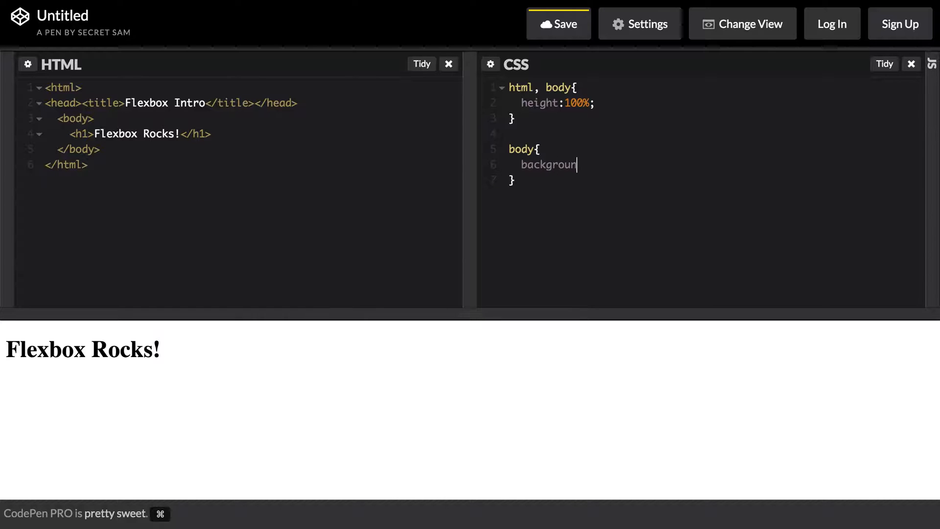
type(":#")
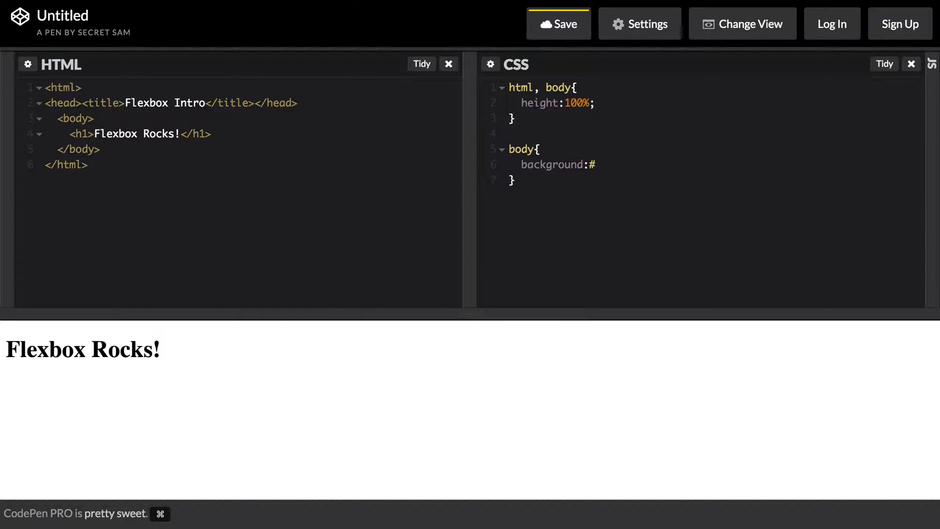
type("2329")
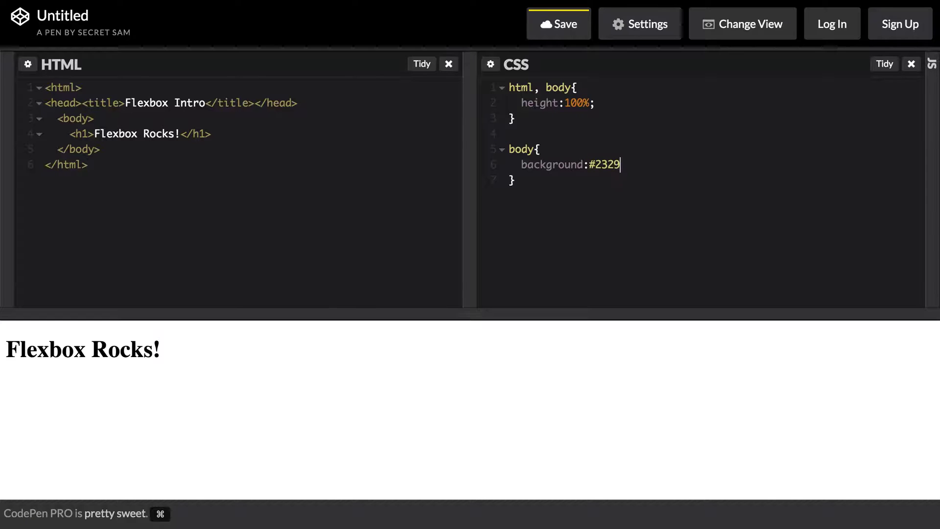
type("2f;")
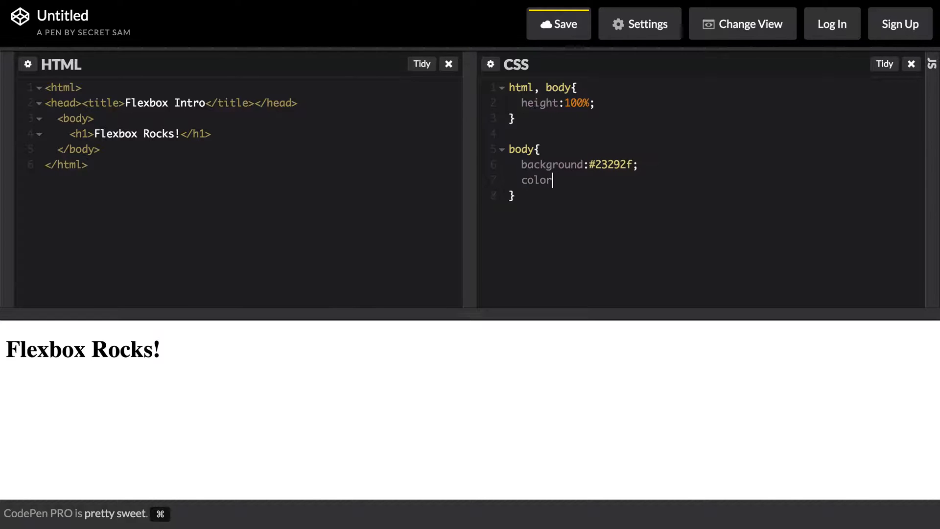
type(":#fff")
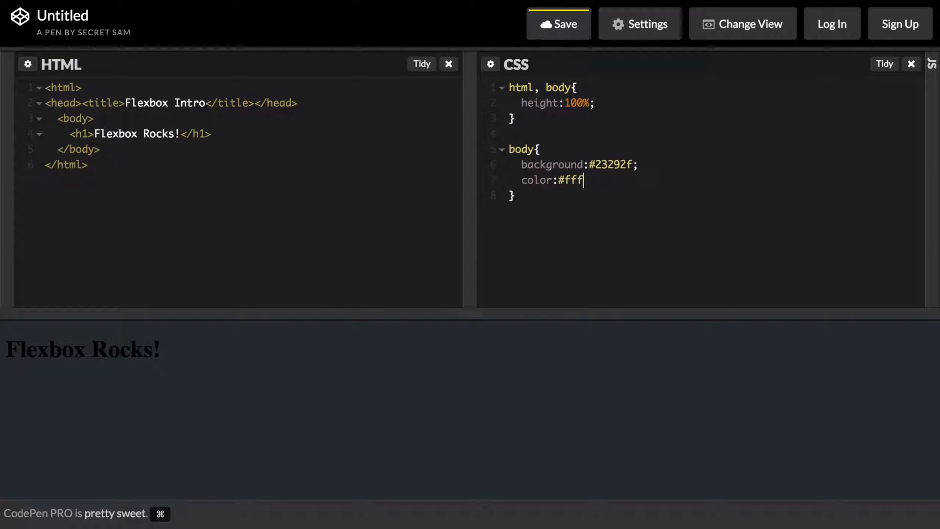
type(";")
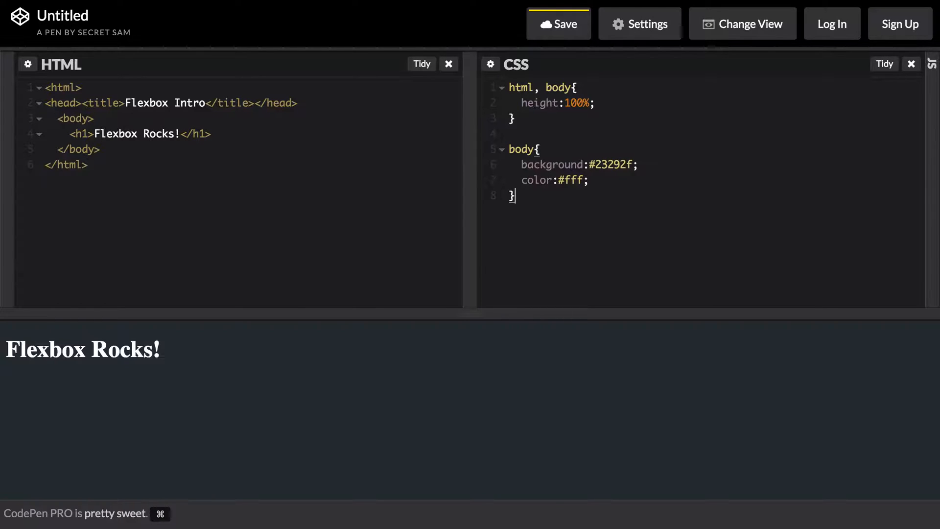
Step: Add a trial h1 rule with centered text and a top margin changed from 200px to 100px
type("h1{")
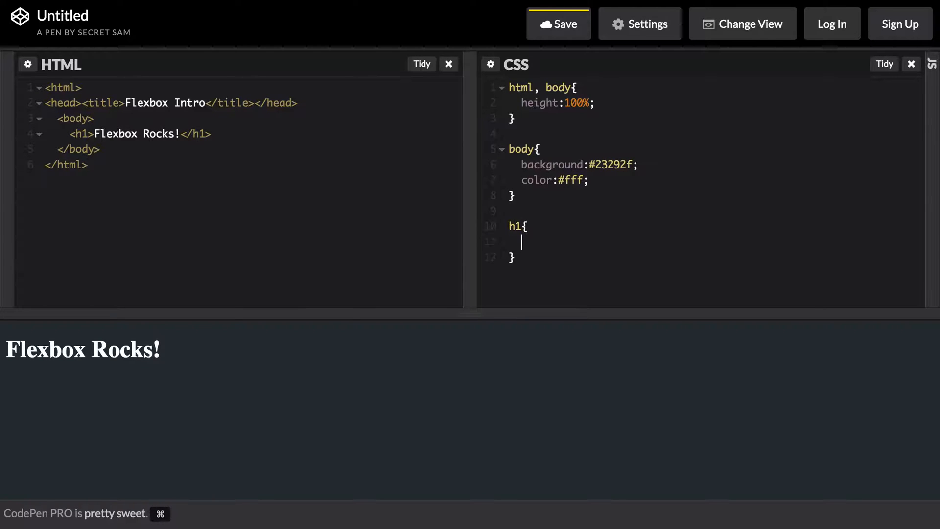
type("text-align:center;")
type("mar")
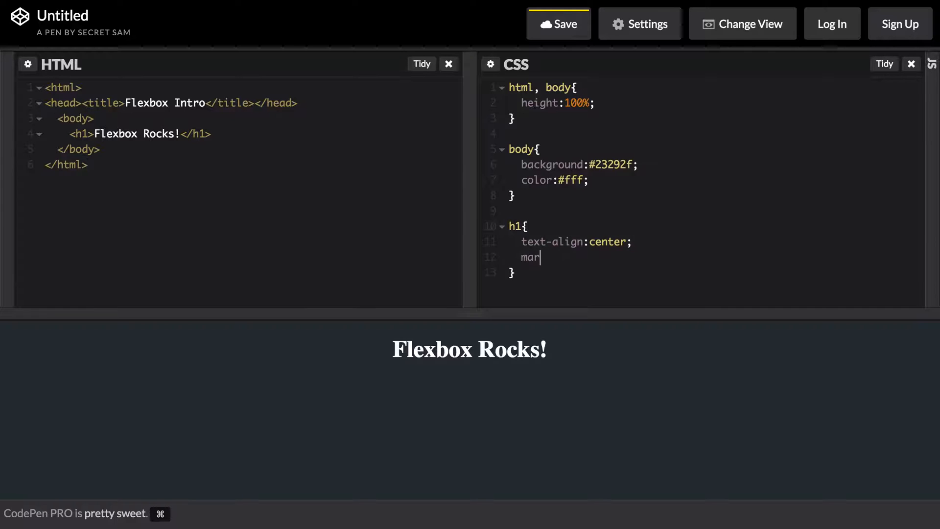
type("gin-top:200")
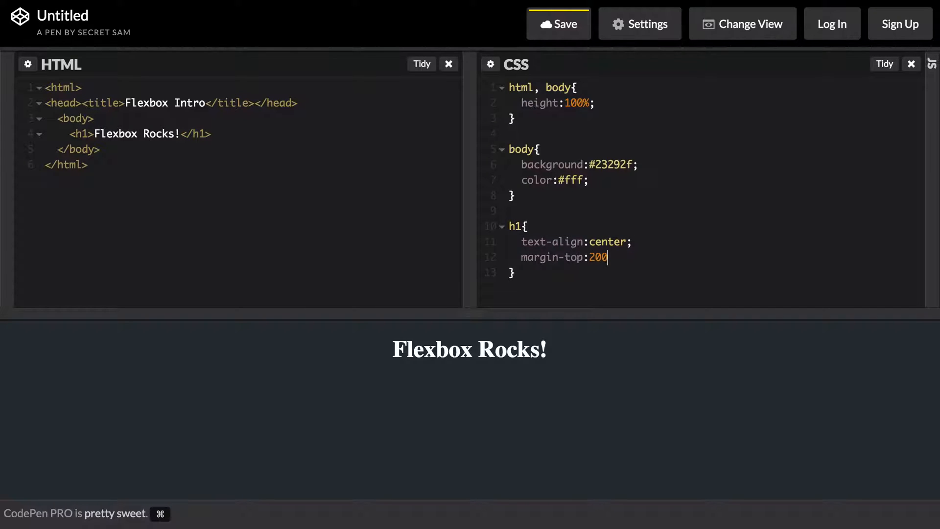
type("px;")
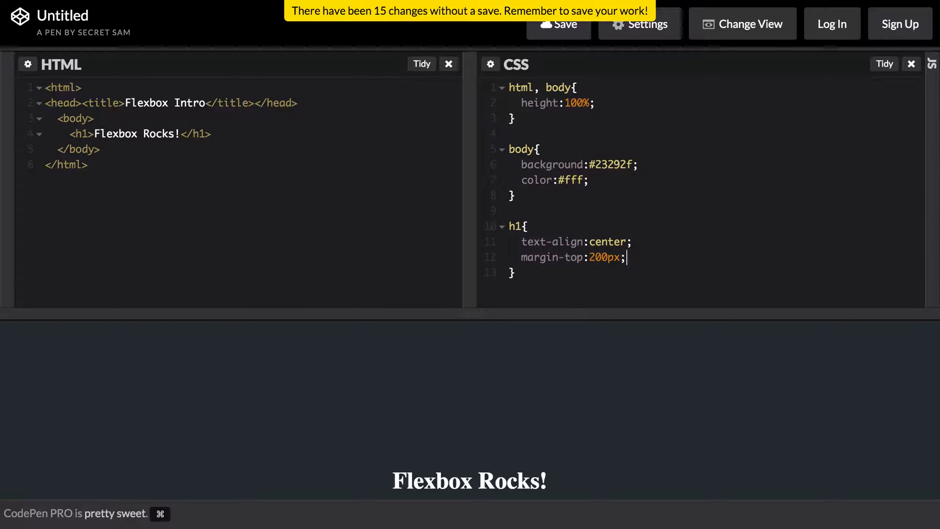
type("100px")
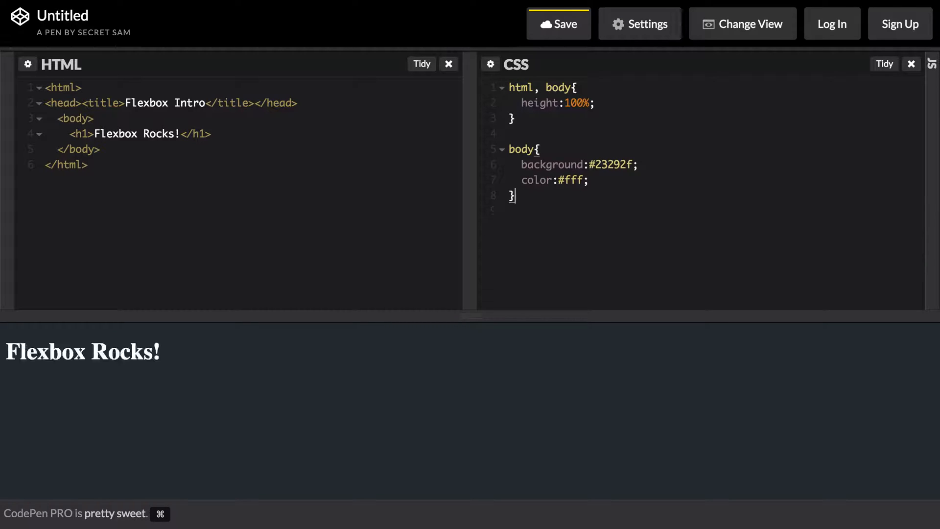
Step: Make body display:flex with align-items and justify-content both set to center
type("disp")
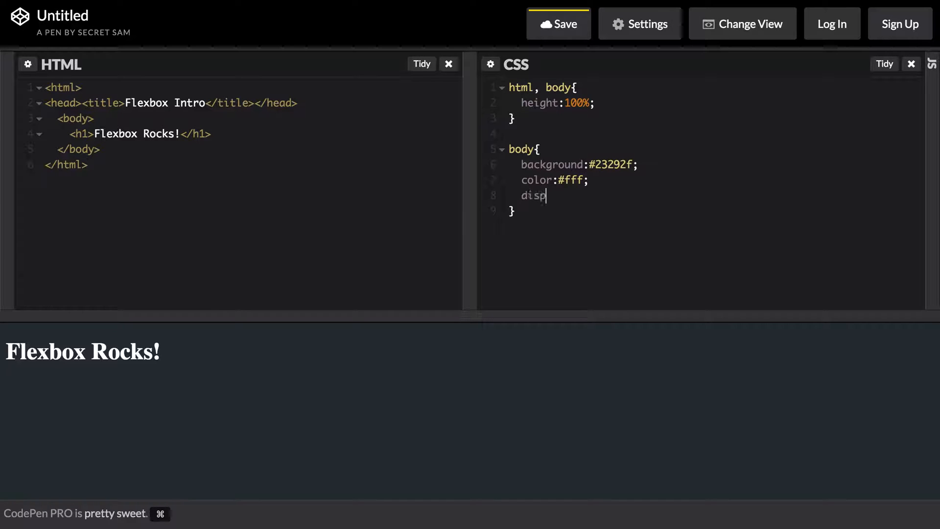
type("lay:block;")
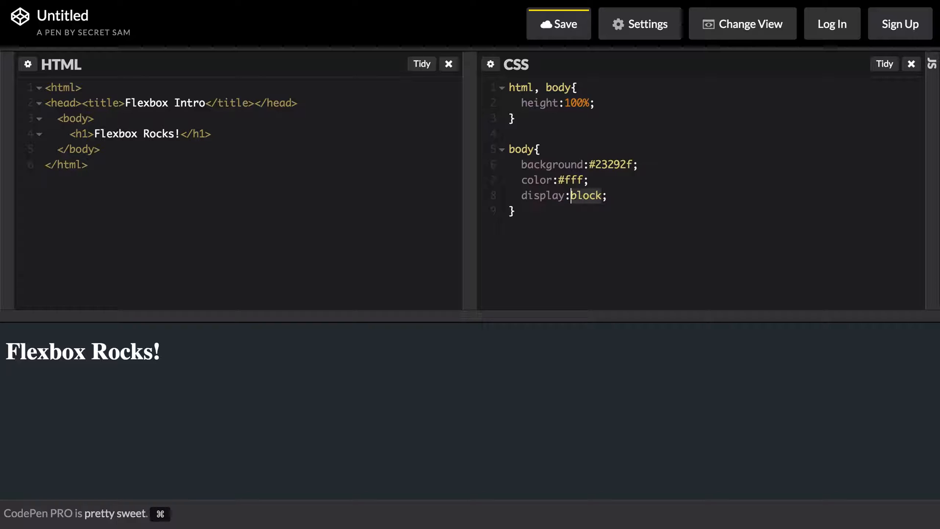
type("flex")
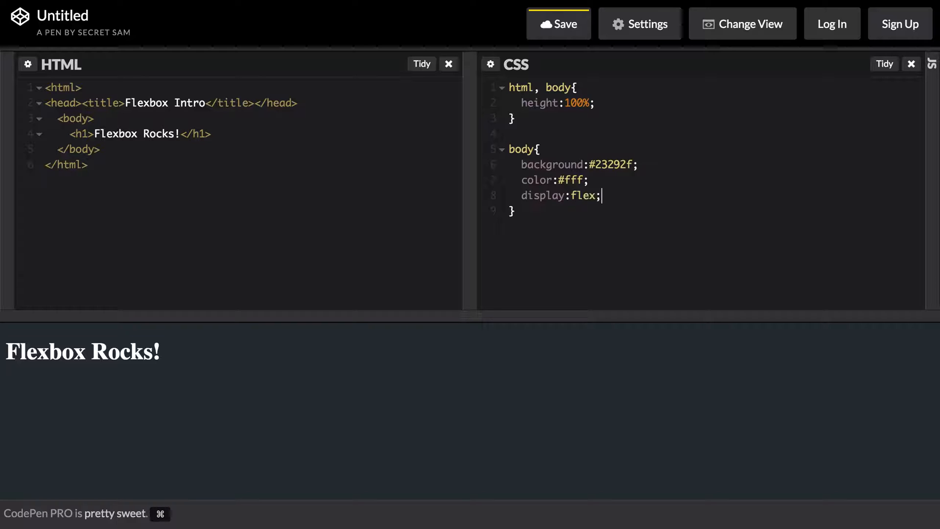
key("Enter")
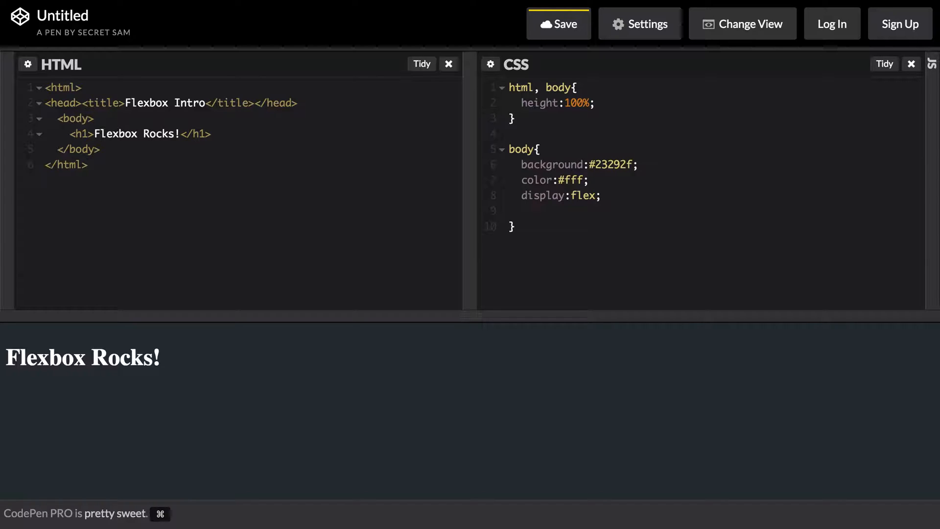
type("ali")
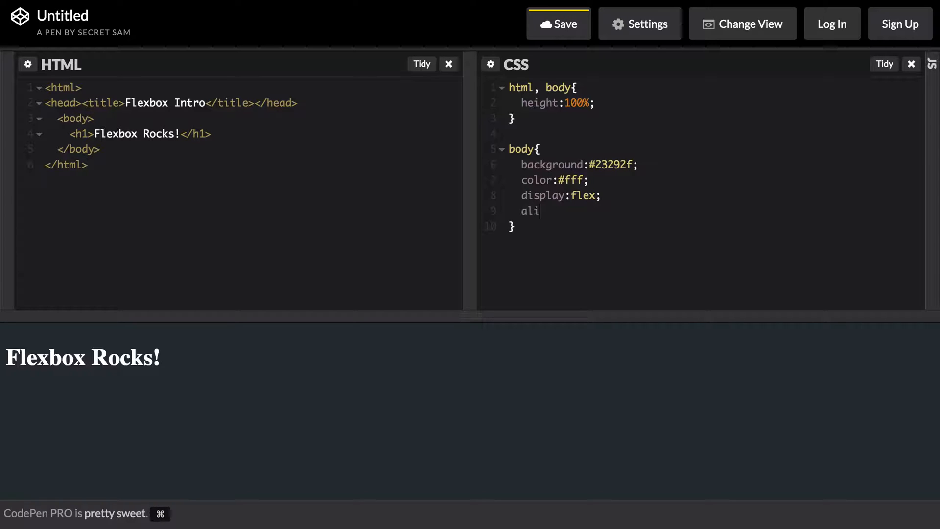
type("gn-items:")
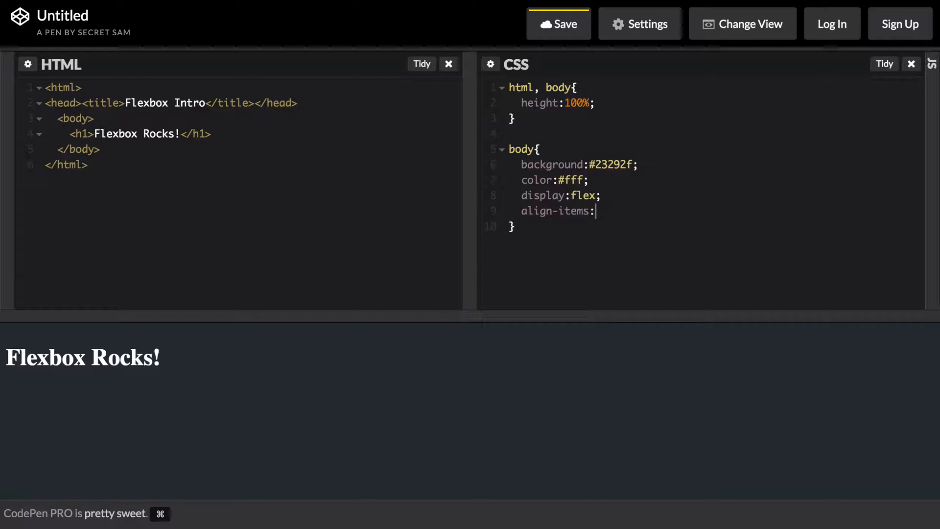
type("center;")
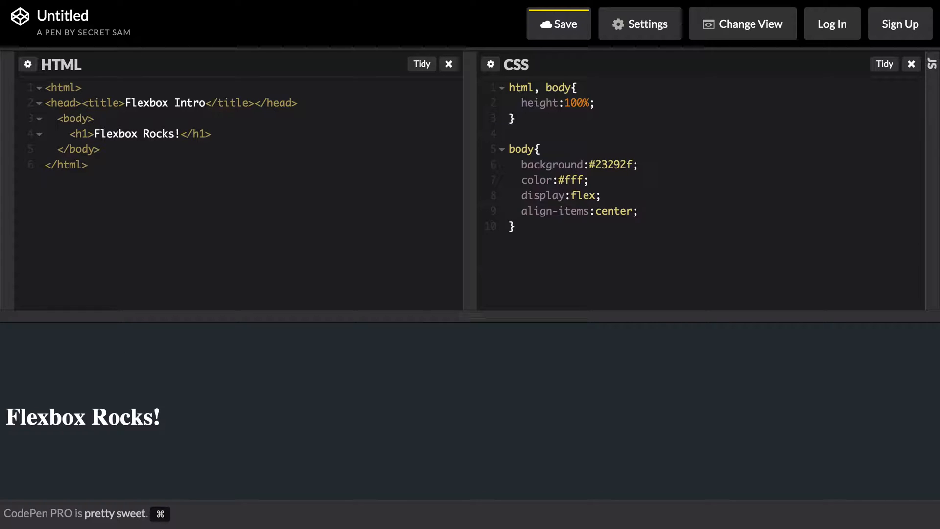
type("justify")
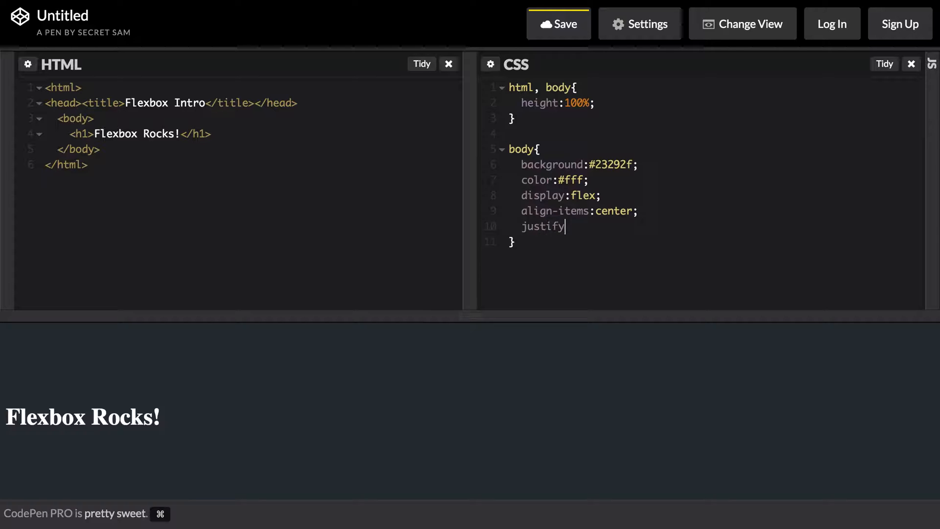
type("-content:center;")
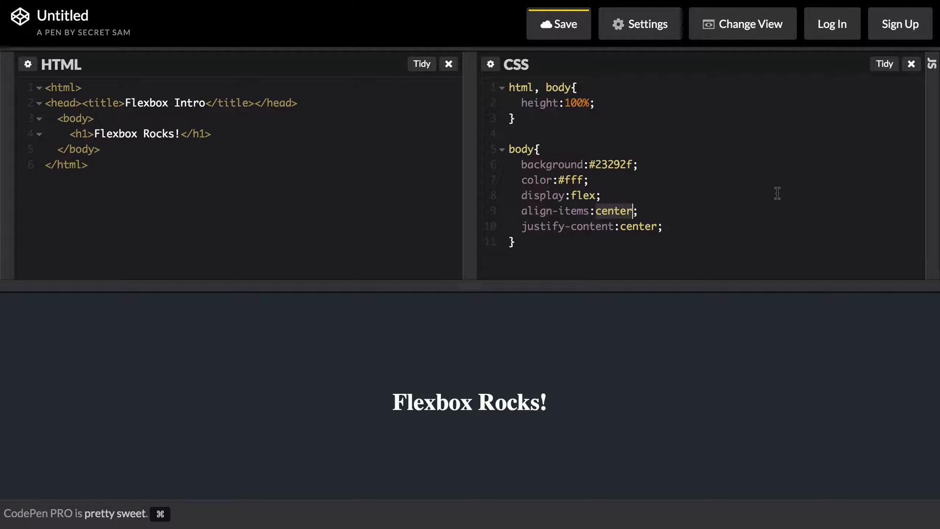
Step: Change align-items from center to flex-end, then to flex-start
type("flex-e")
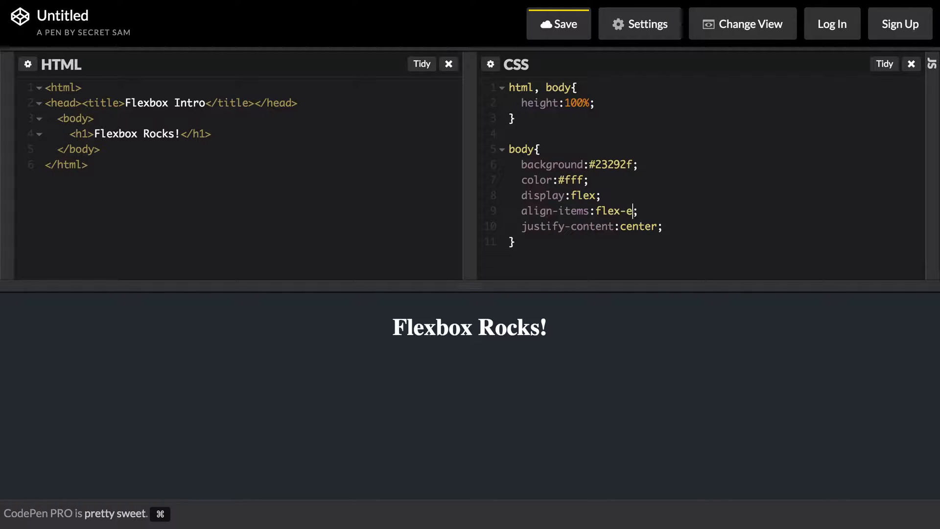
type("nd")
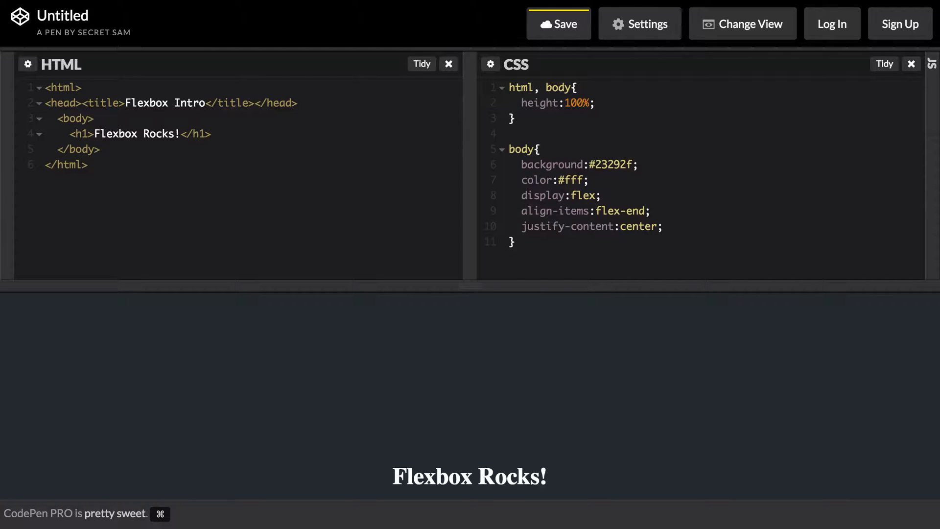
type("flex-s")
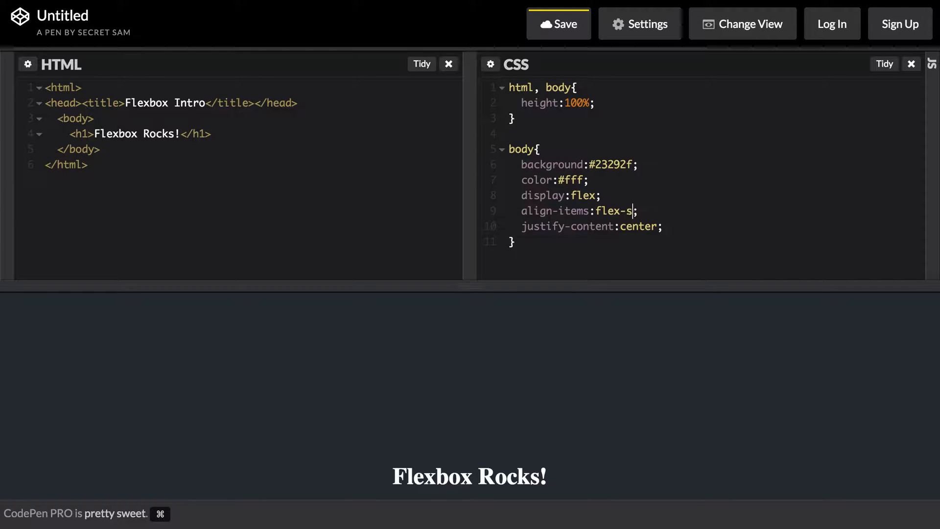
type("tart")
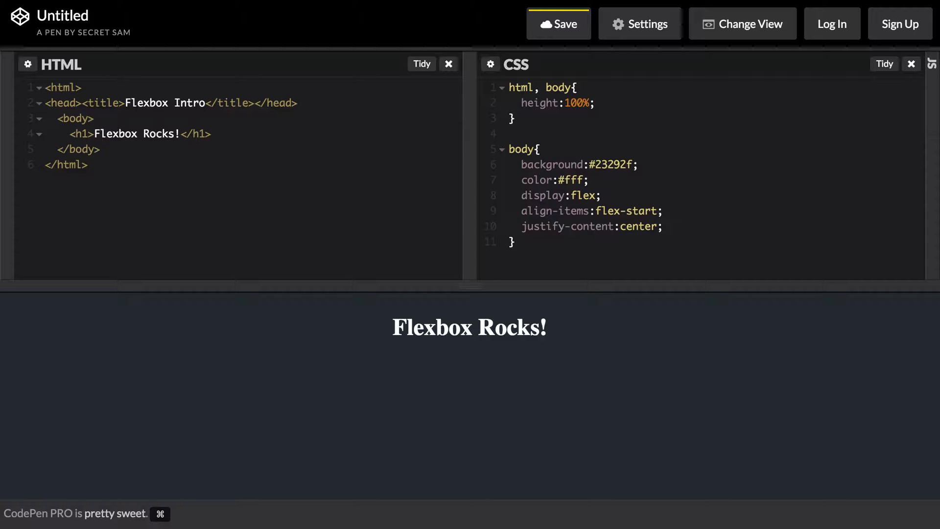
Step: Replace the h1 with a ul containing 'Nav 1' list items
left_click(660, 210)
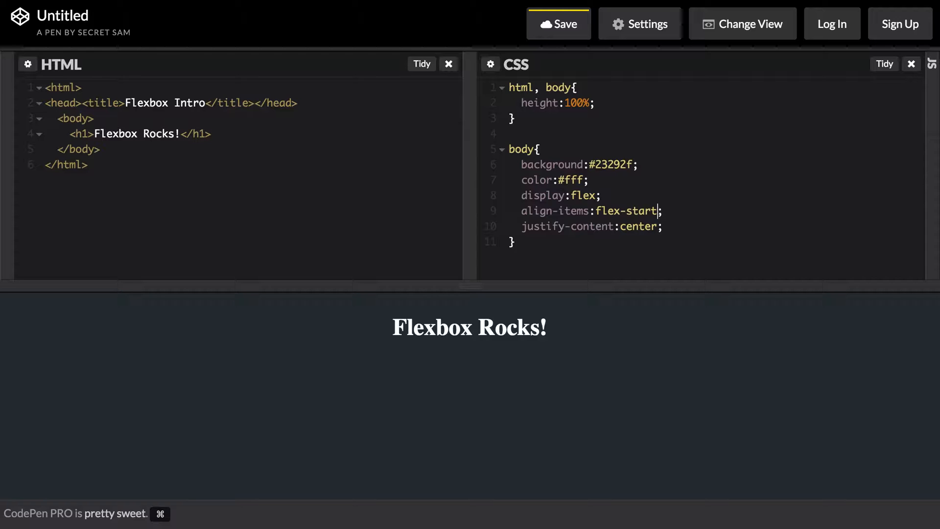
mouse_move(267, 144)
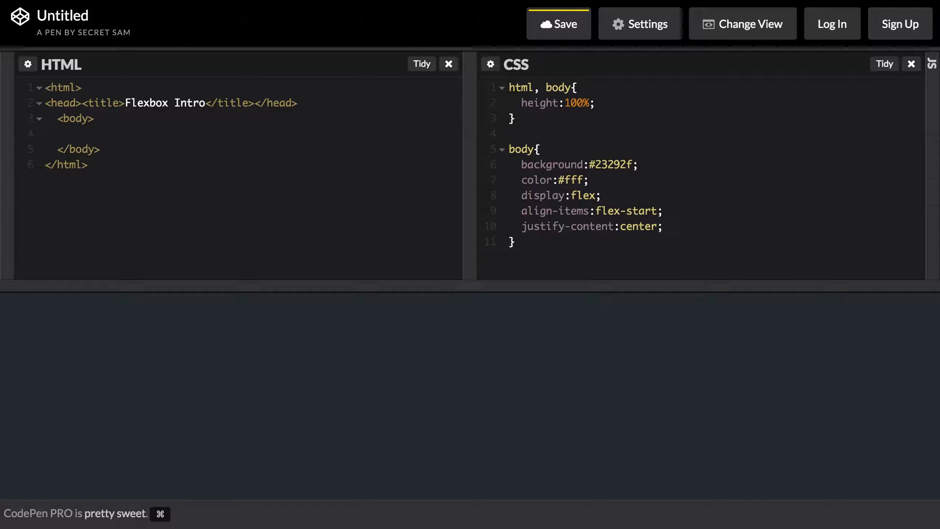
type("ul")
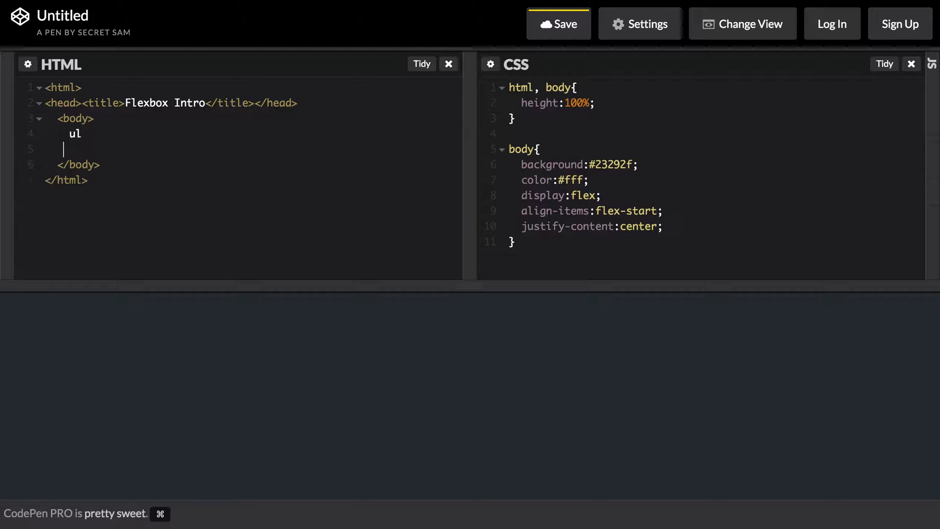
type("<ul>")
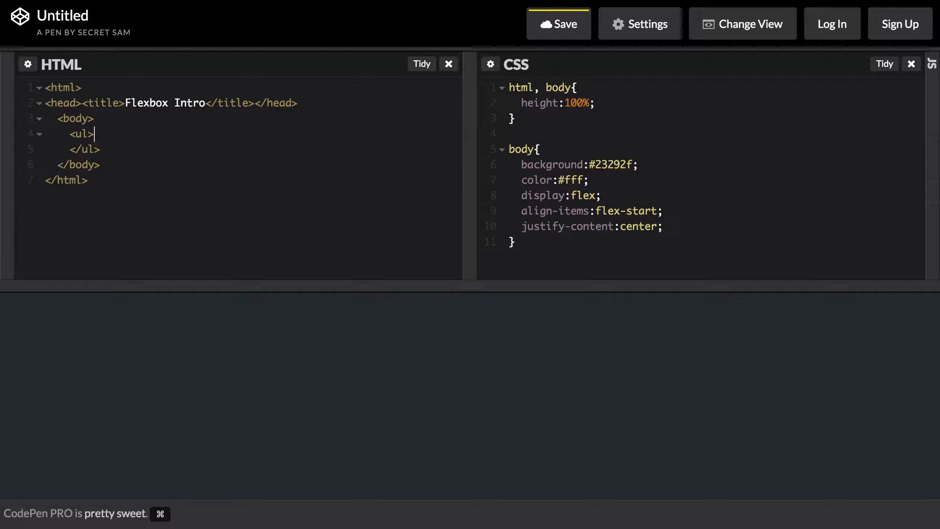
type("li>Nav </li>")
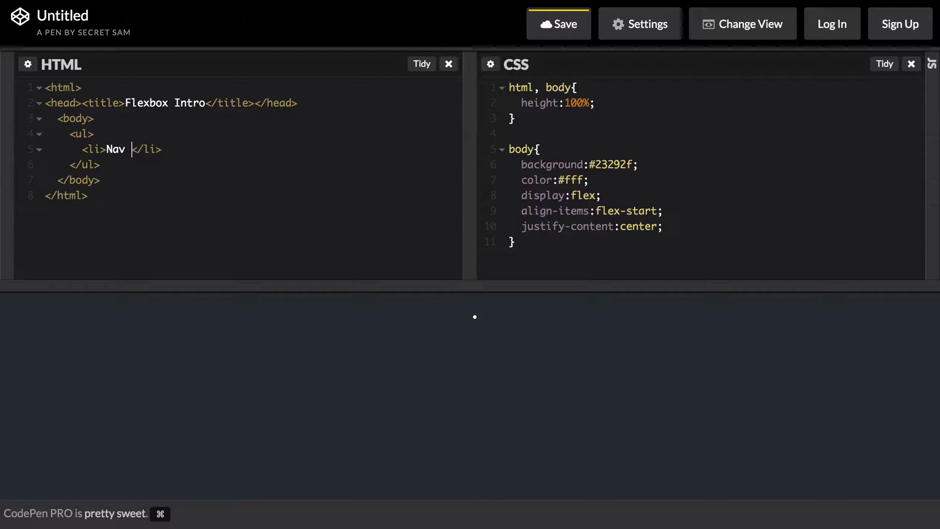
type("1")
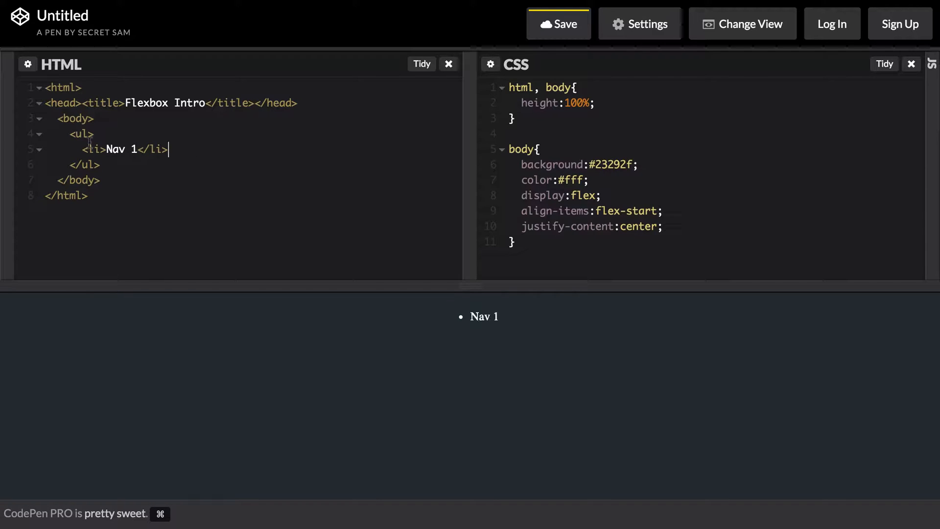
key("Enter")
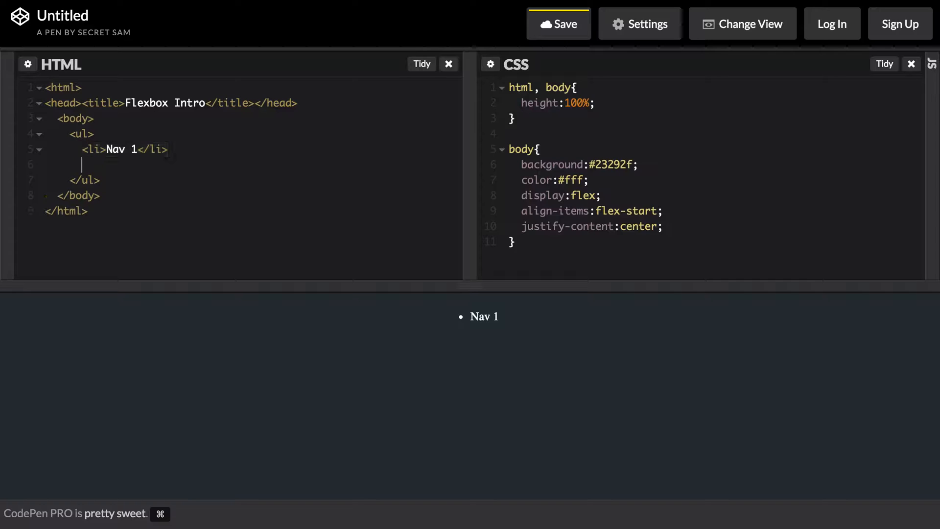
type("<li>Nav 1</li>")
left_click(700, 178)
type("mar")
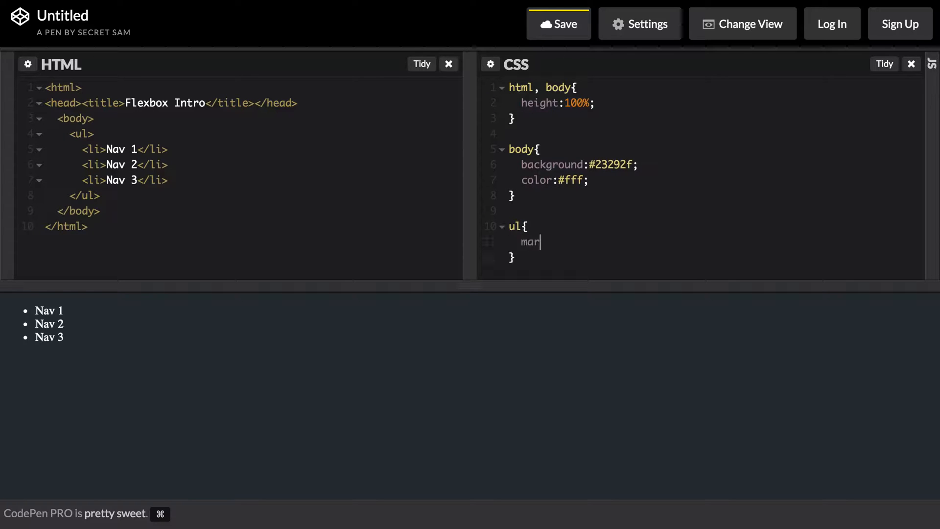
Step: Give the ul rule margin:0px and padding:0px
type("gin:0px")
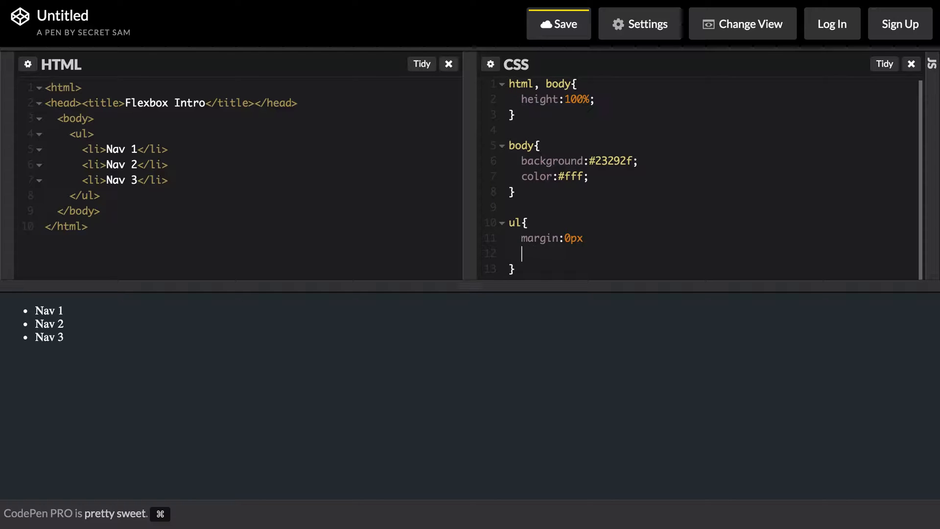
type("padding:0px")
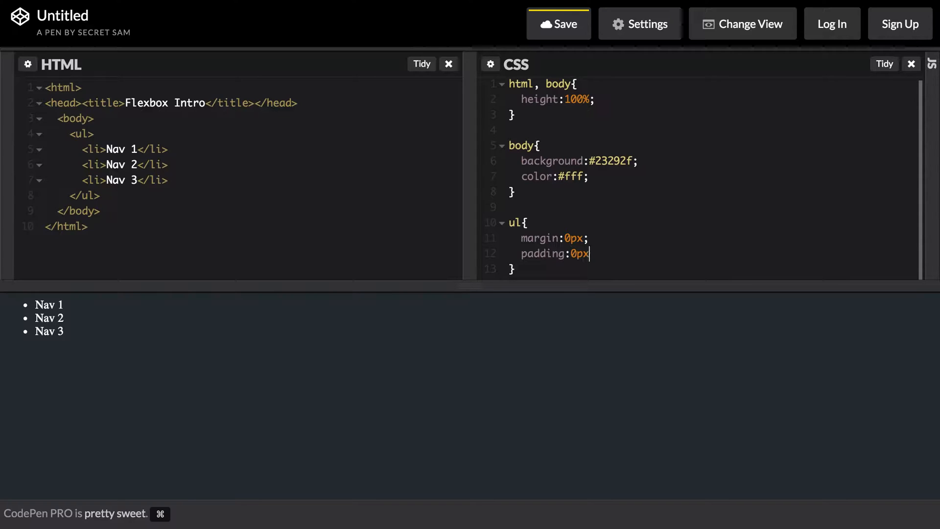
key("Return")
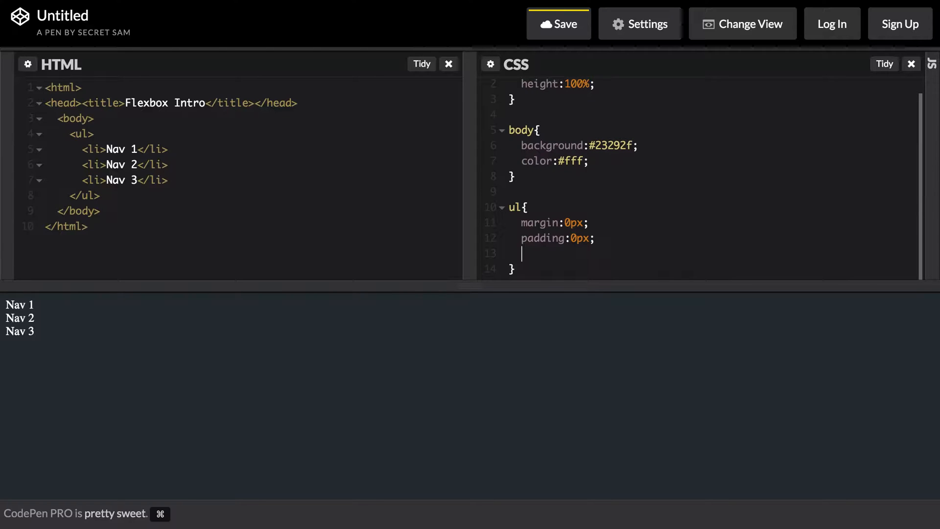
key("Return")
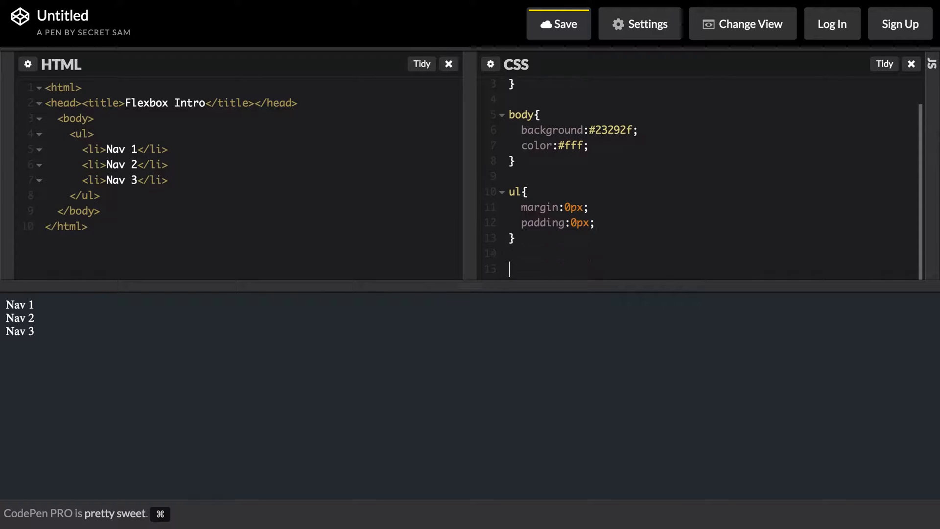
Step: Add an li rule: float left, 10px padding, #33393f background, 1px solid #43494f right border
type("li{")
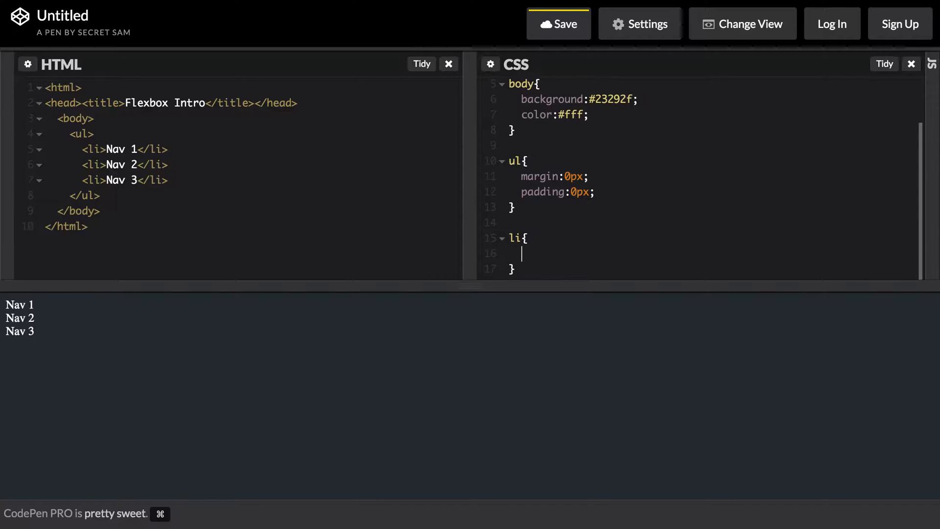
type("float:left;")
type("padding:1")
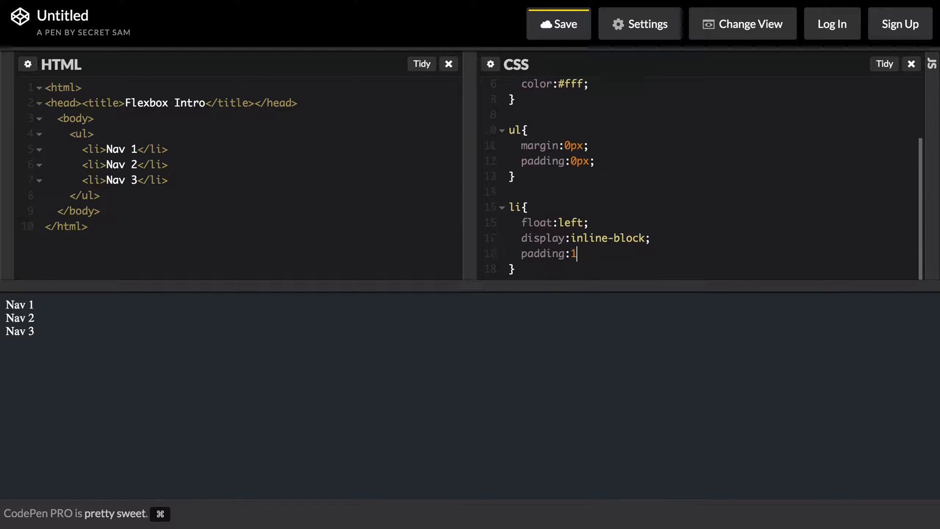
type("0px;")
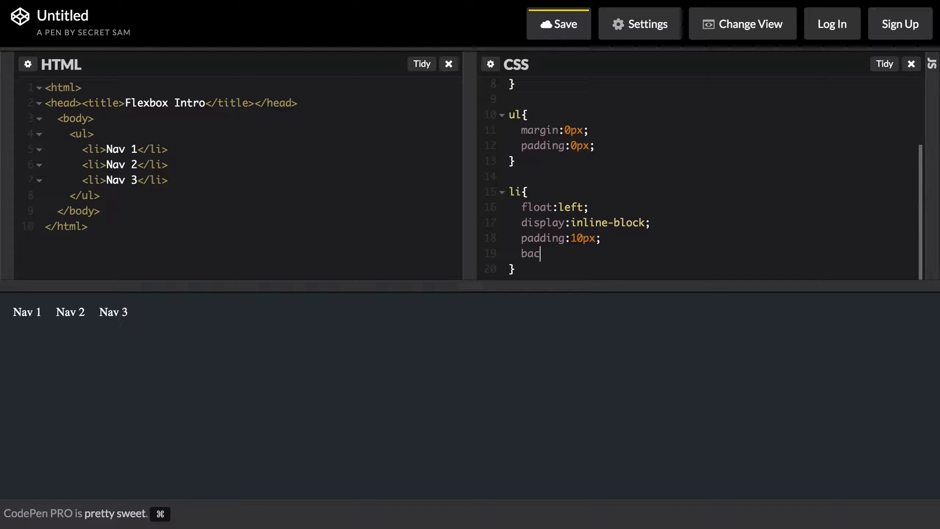
type("kground:#3")
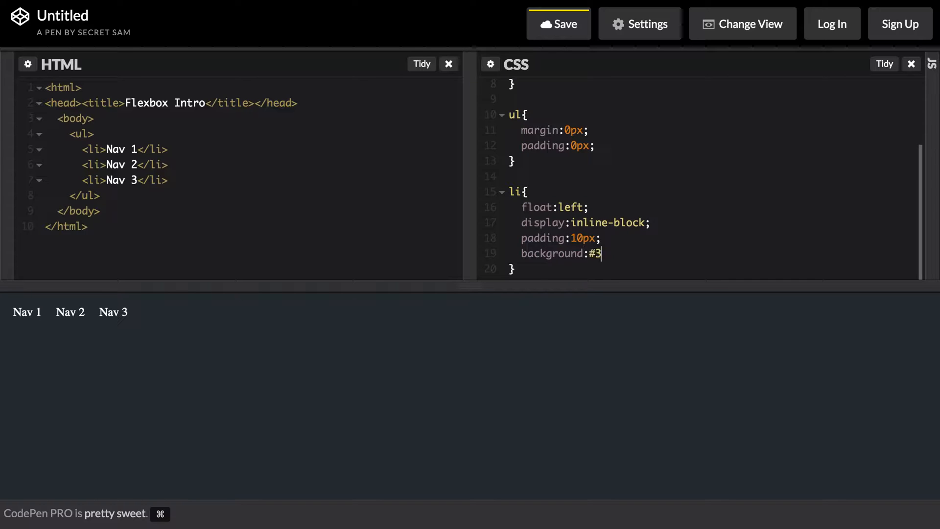
type("3393f;")
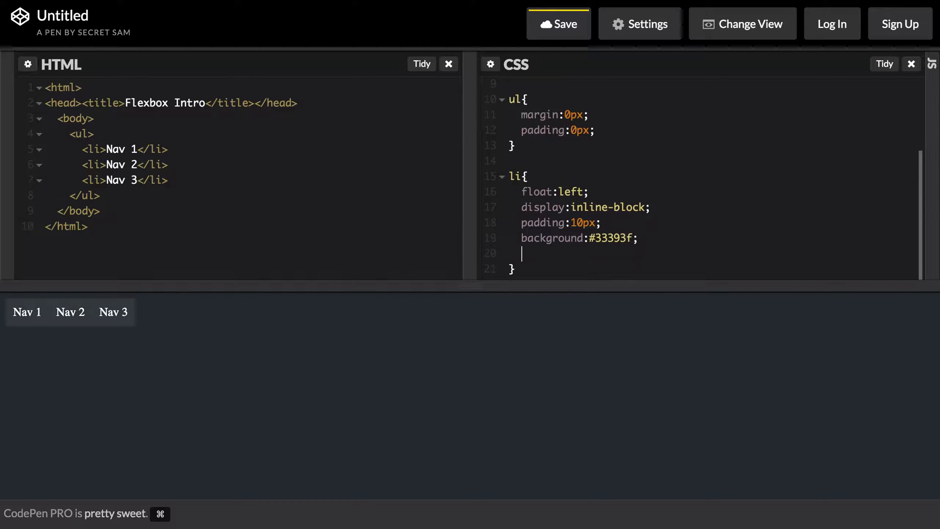
type("border-right")
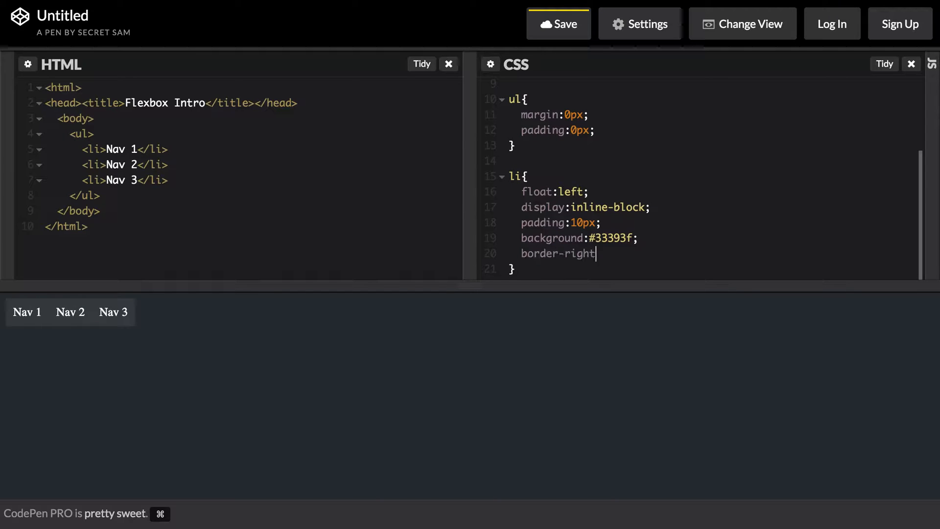
type(":1px solid")
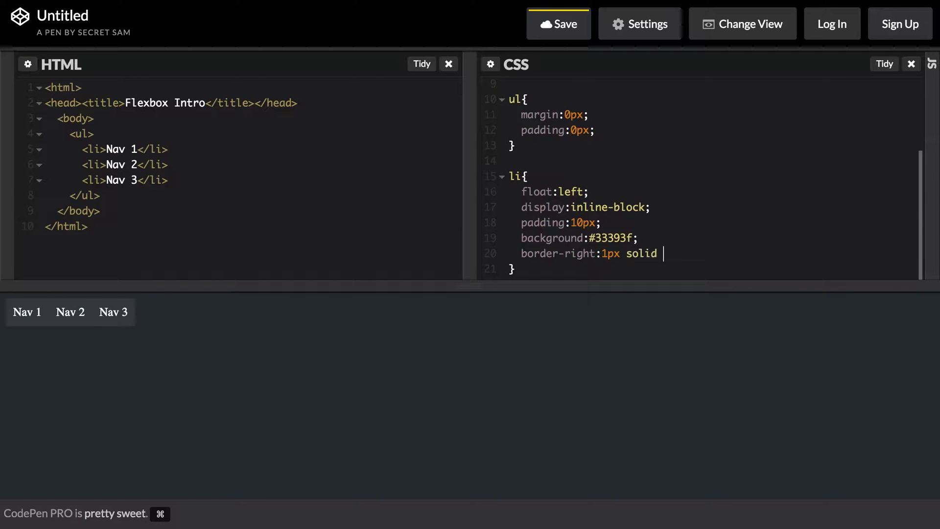
type("#4349")
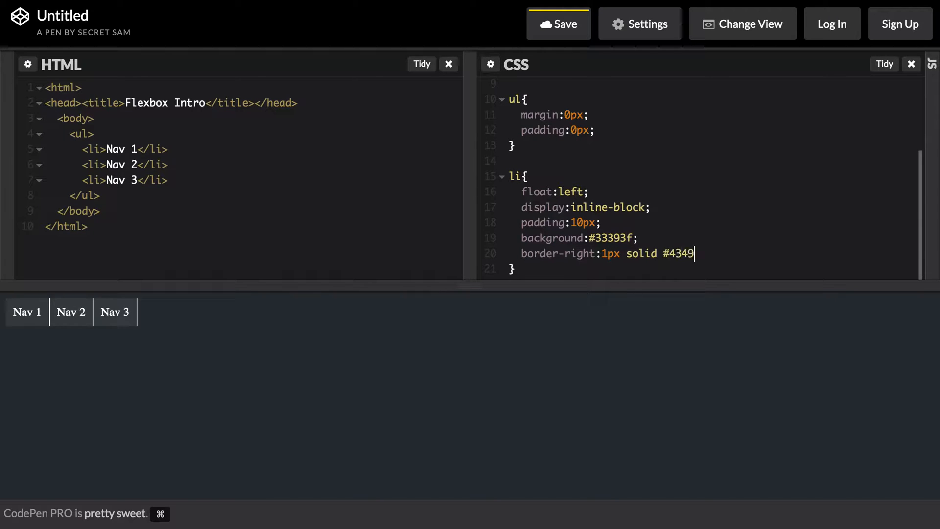
type("f;")
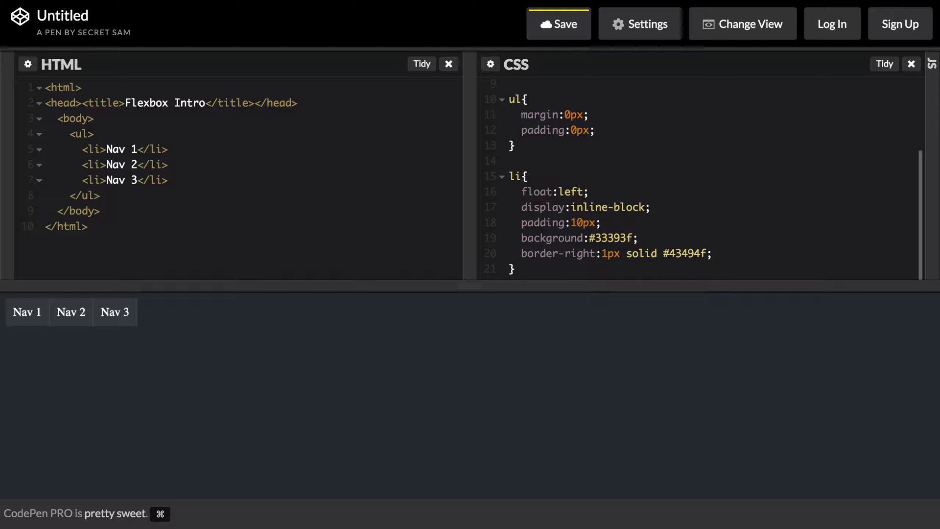
scroll("up", 3)
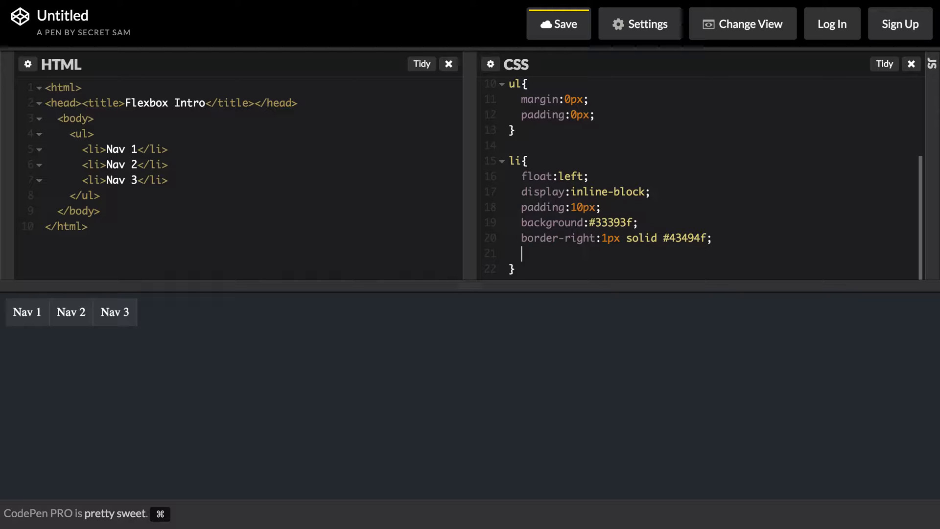
Step: Give li a width of 31.5% (after trying 32%) and text-align:center
type("width:")
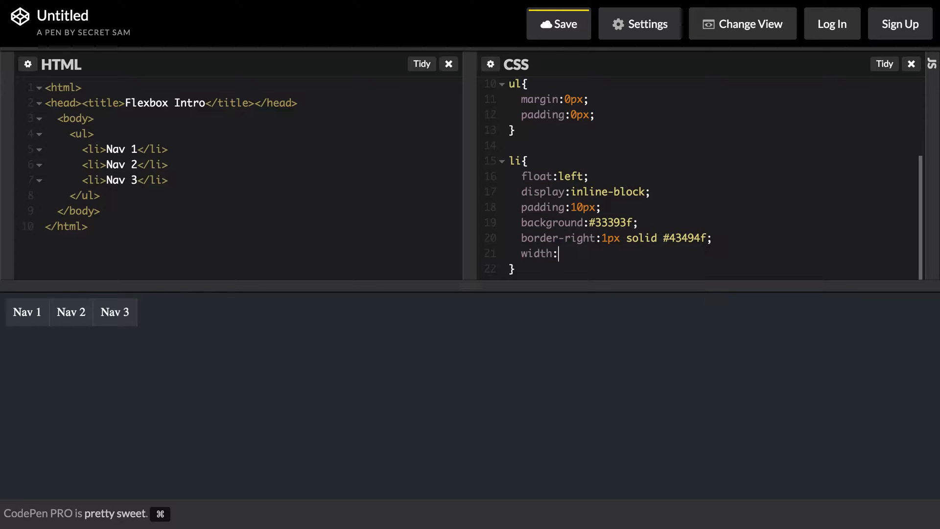
type("32%;")
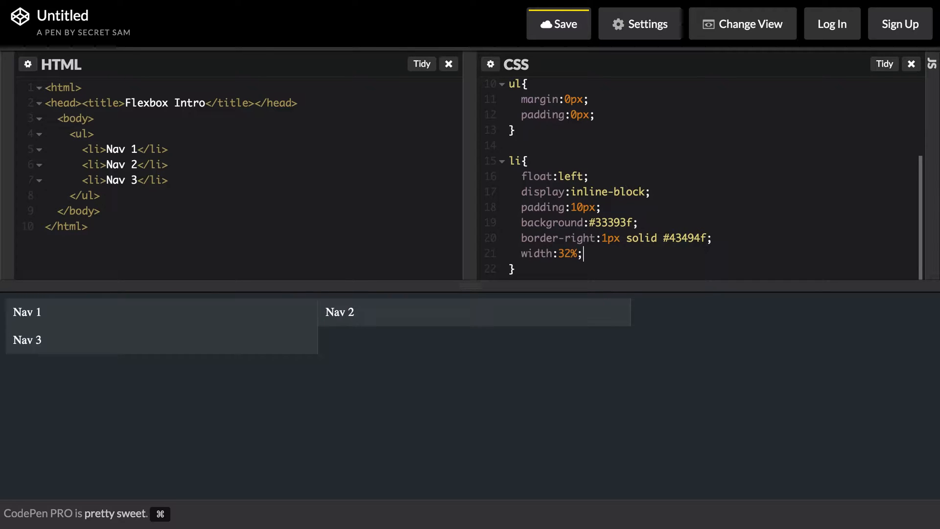
type("31.5")
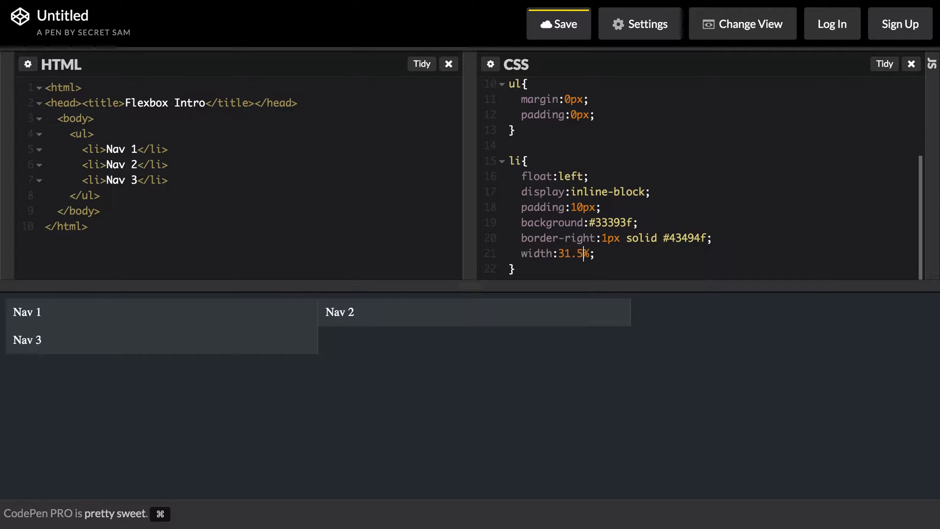
type("%")
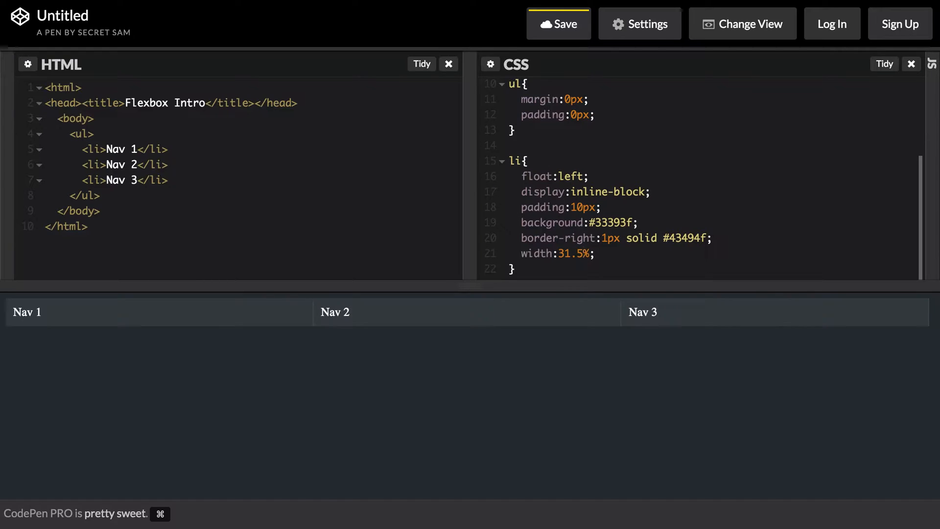
left_click(593, 253)
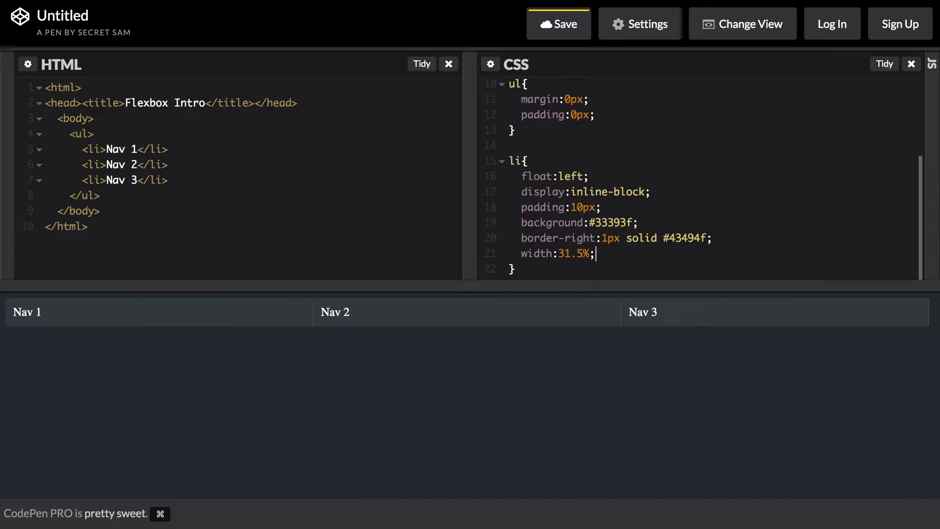
type("text-align:")
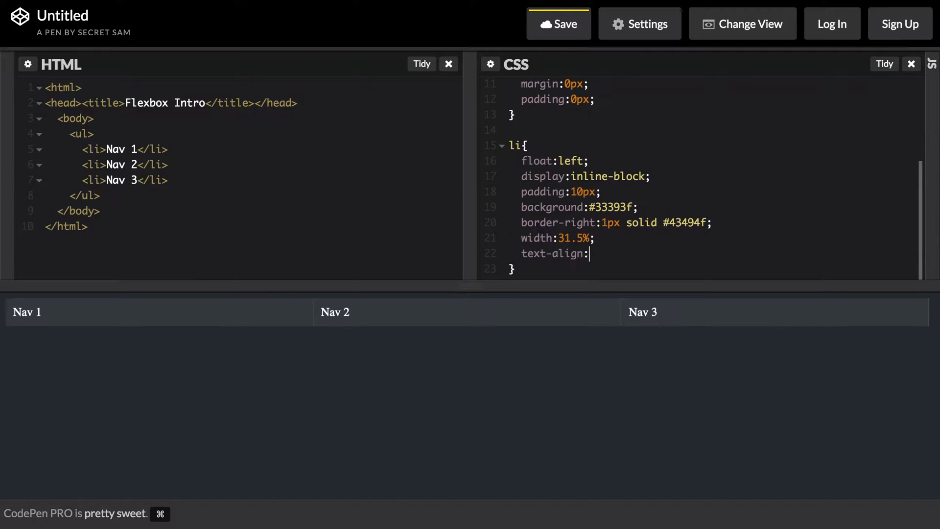
type("center;")
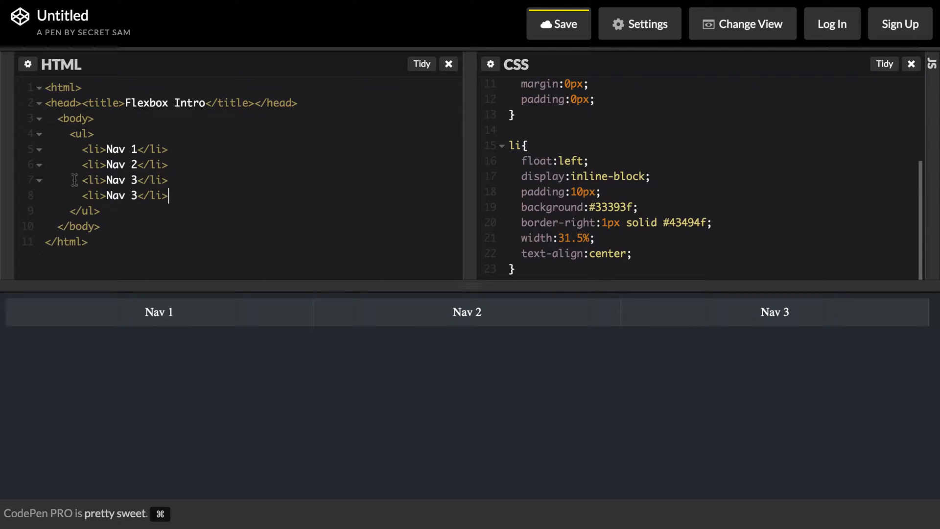
Step: Add a fourth list item reading 'Nav 4'
type("4")
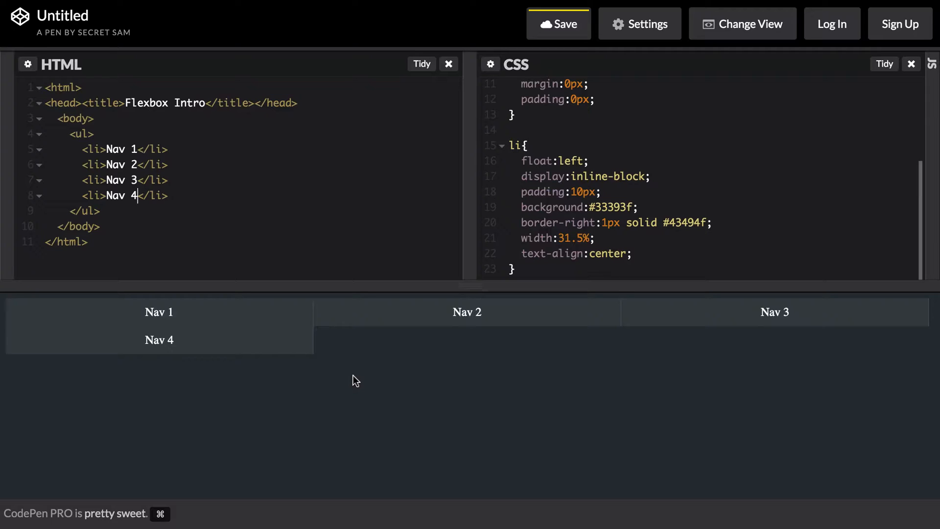
mouse_move(691, 267)
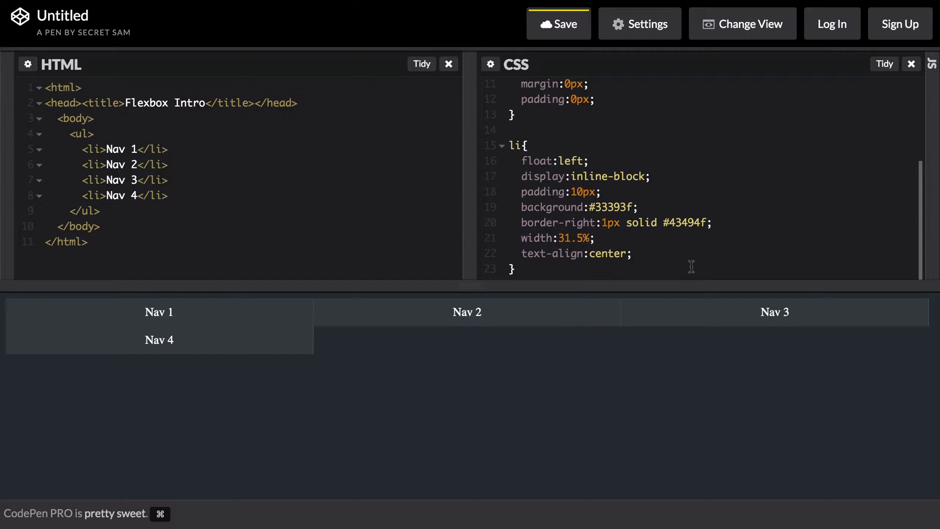
mouse_move(696, 233)
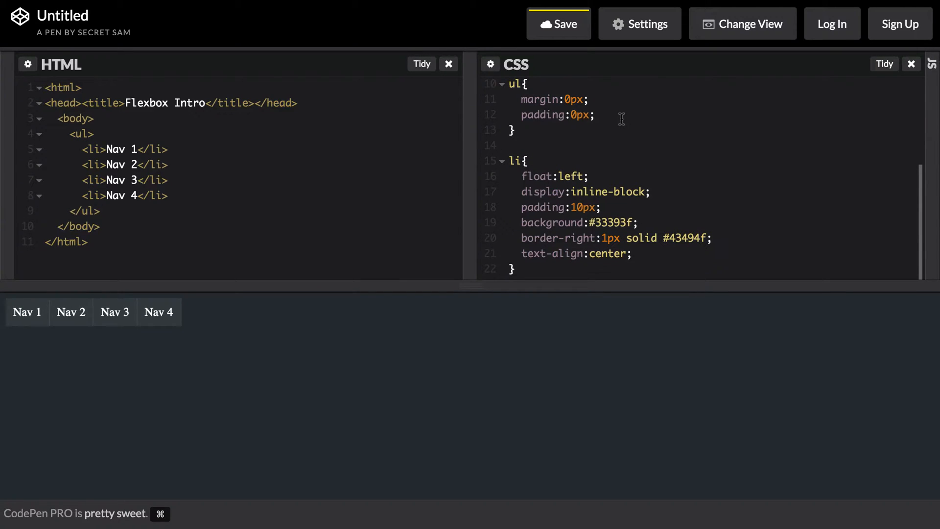
Step: Set the ul rule to display:flex and give each li flex:1
key("Enter")
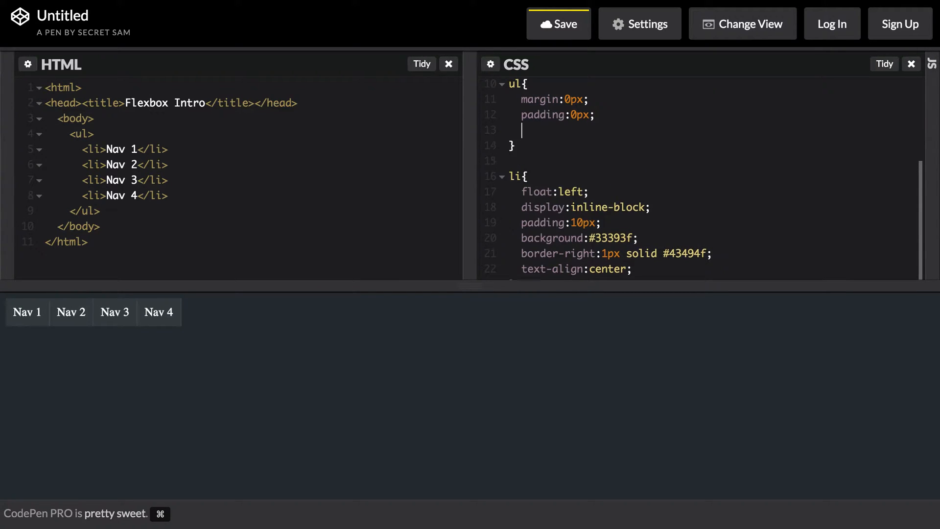
type("display:fl")
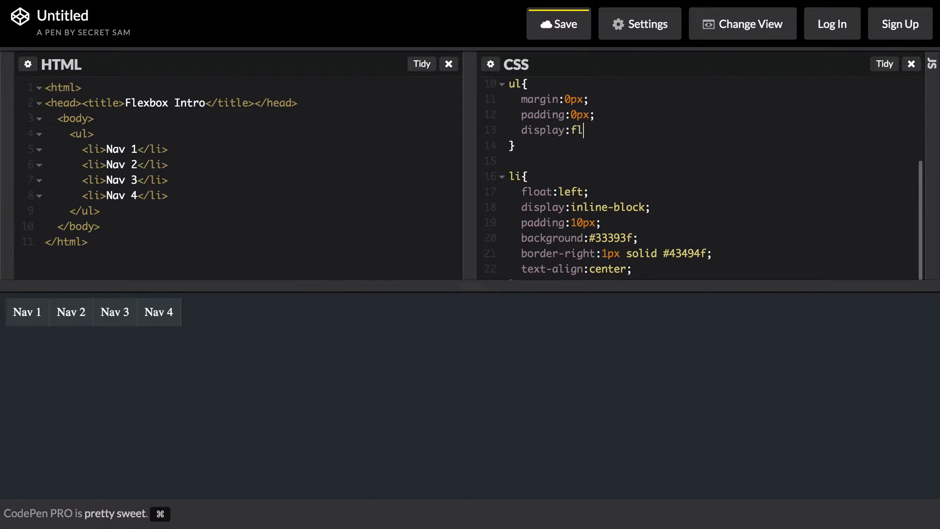
type("ex;")
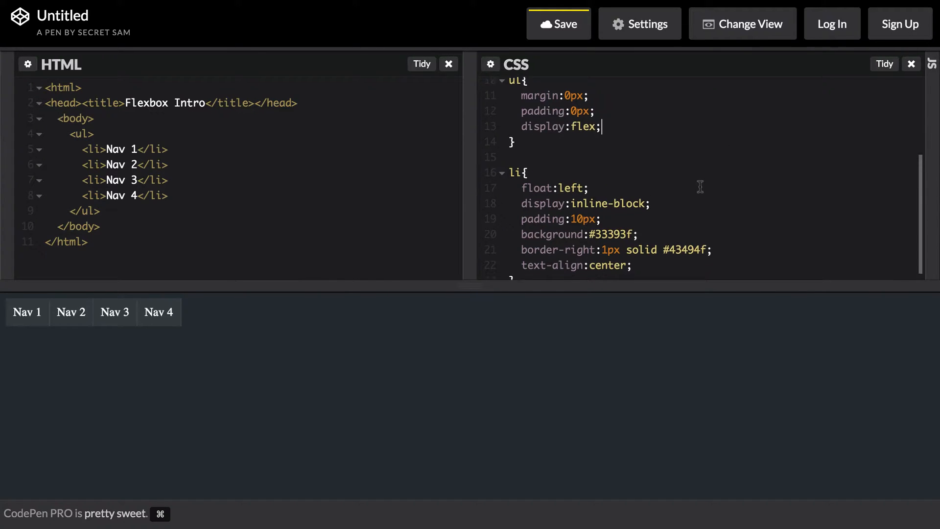
scroll("down", 3)
type("flex:")
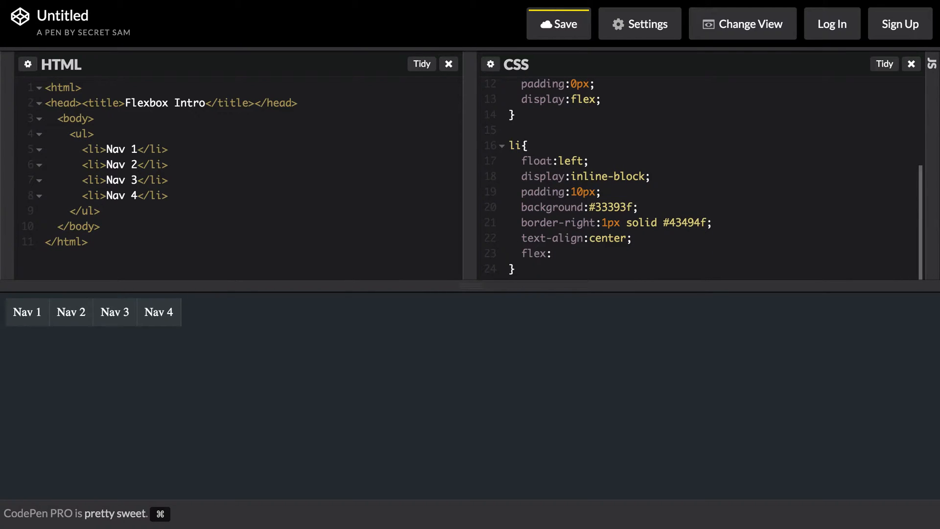
type("1;")
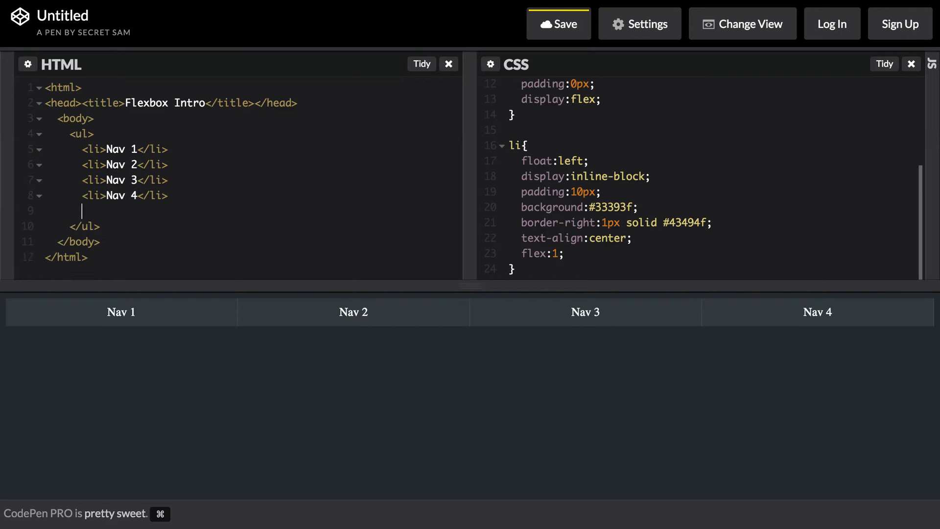
Step: Add a fifth list item, <li>Nav 5</li>, to the HTML nav list
type("<li>Nav 4</li>")
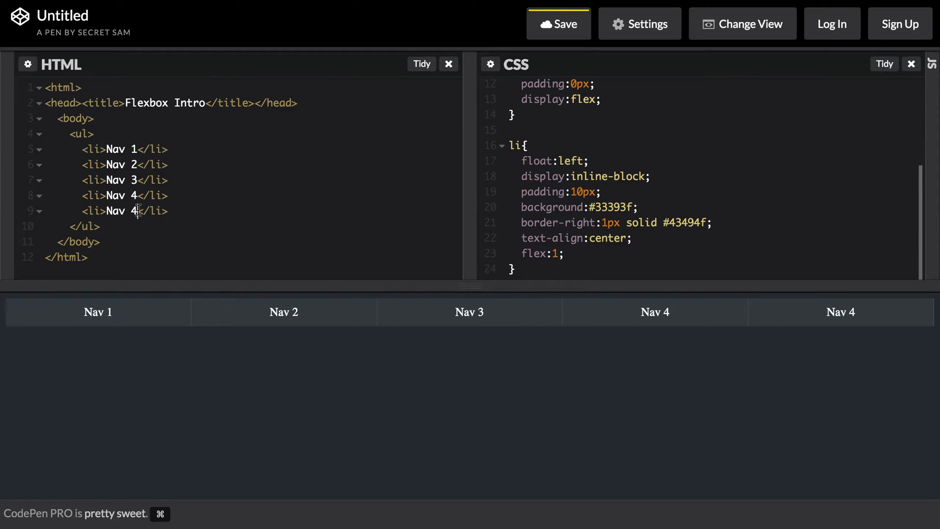
type("5")
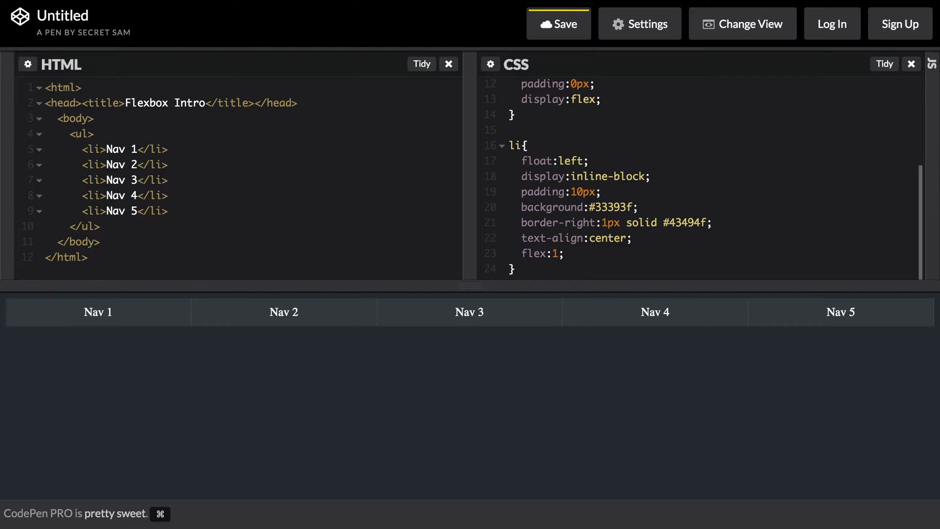
left_click(137, 210)
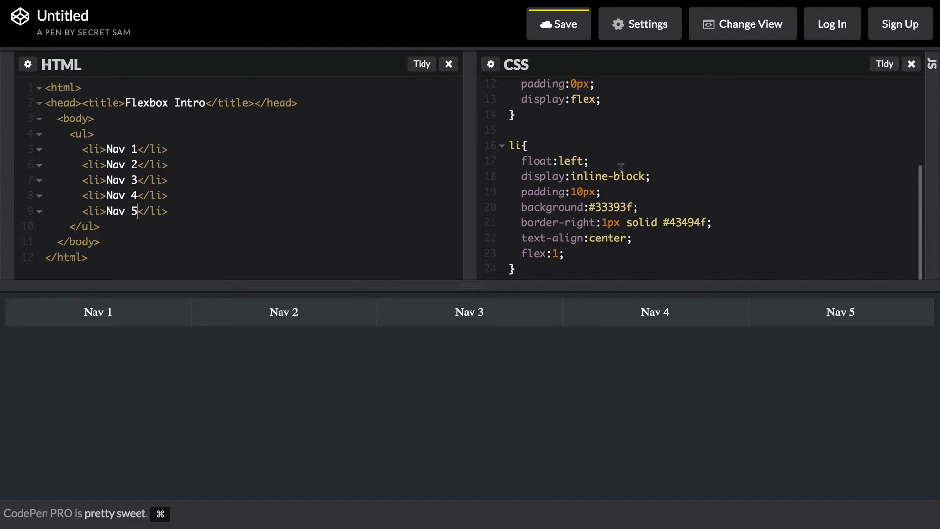
mouse_move(657, 178)
type("list-")
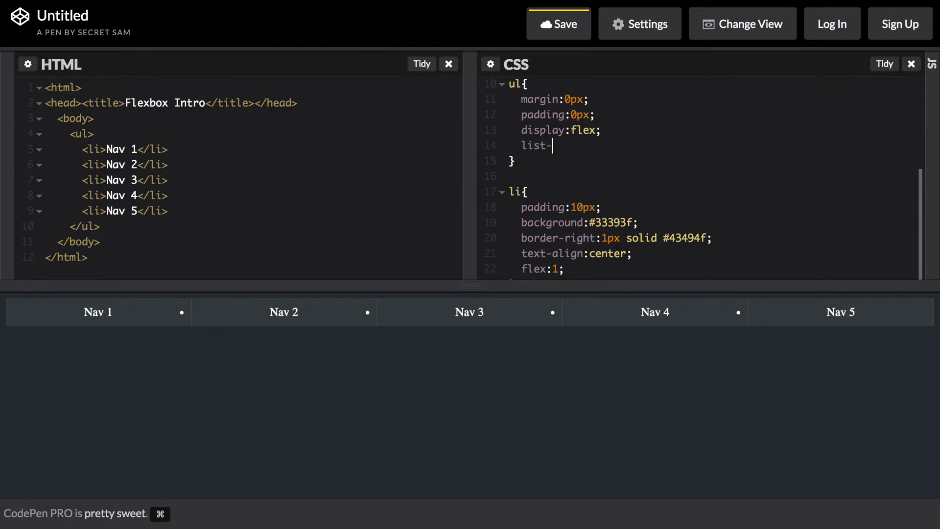
Step: Drop float:left and display:inline-block from li and give ul list-style:none
type("style:none;")
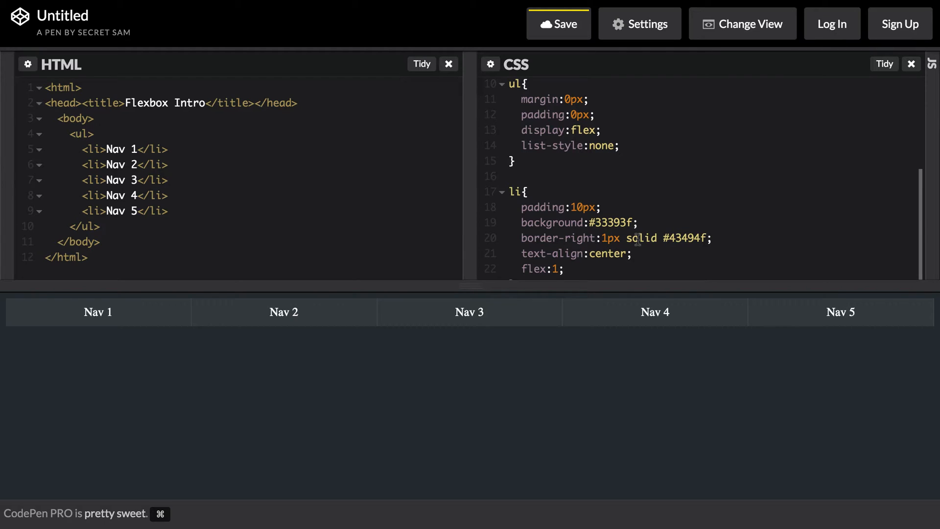
mouse_move(607, 423)
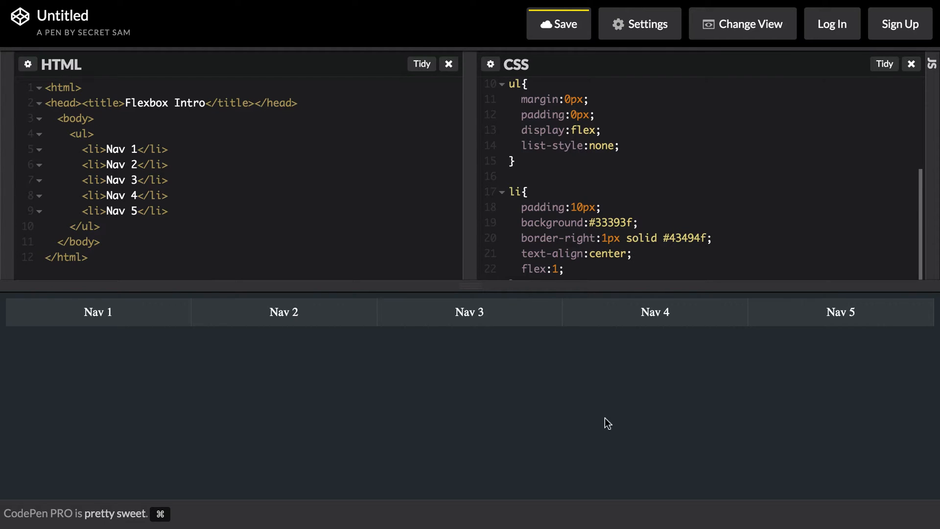
mouse_move(625, 257)
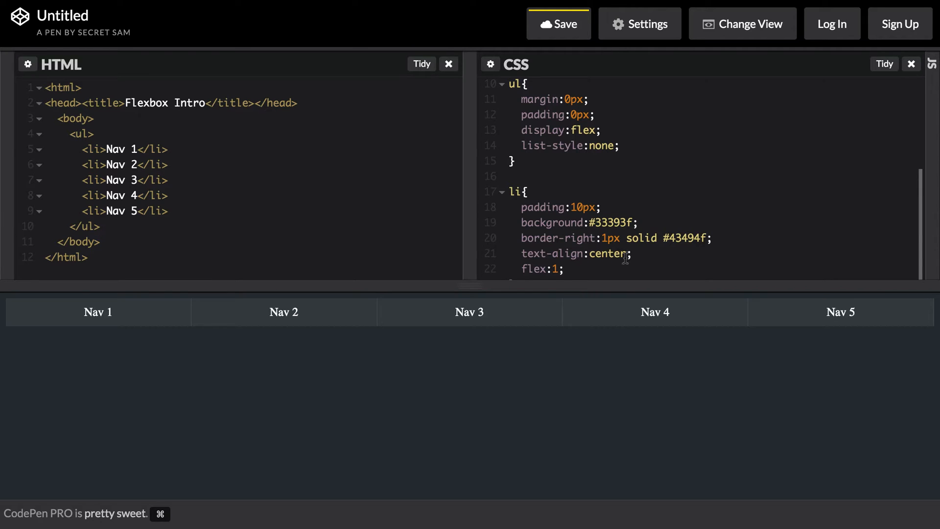
scroll("down", 3)
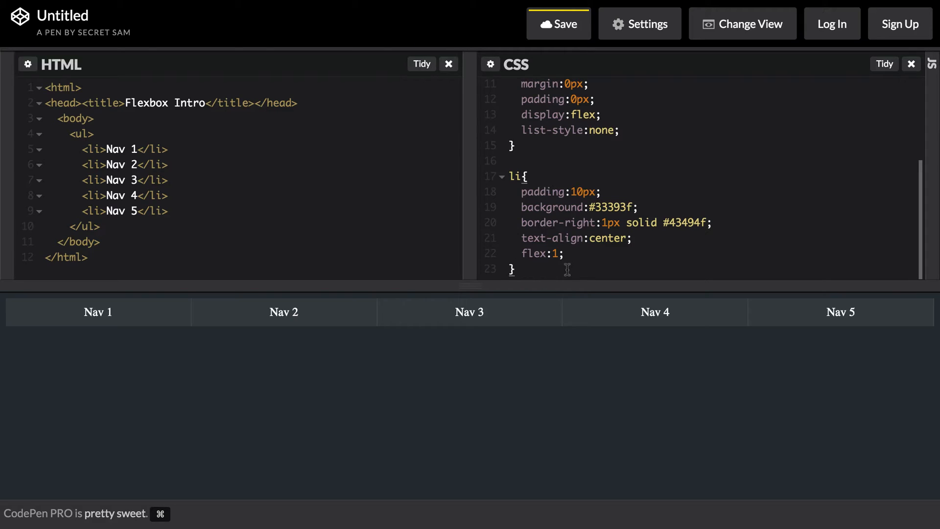
left_click(510, 268)
type("li:fir")
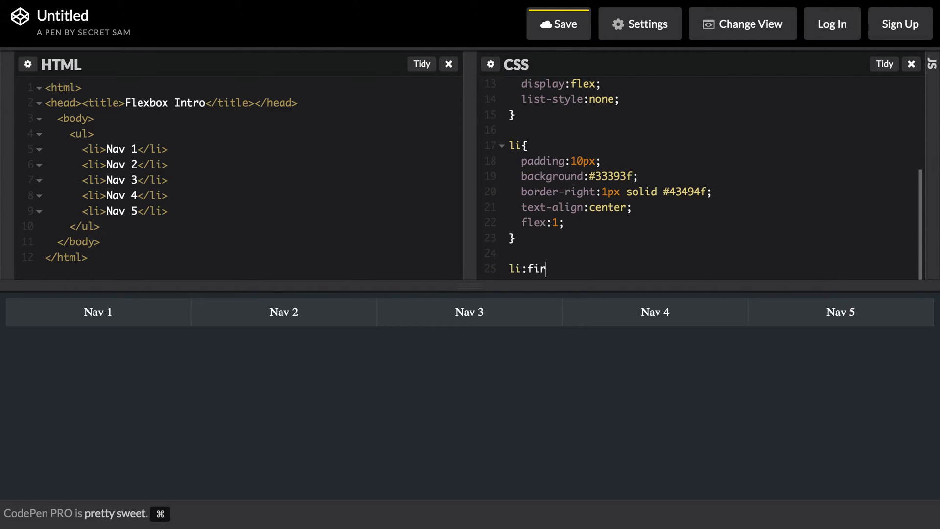
Step: Add an li:first-child rule with flex:2 and change the li rule's flex to 0.1
type("st-child{")
type("fl")
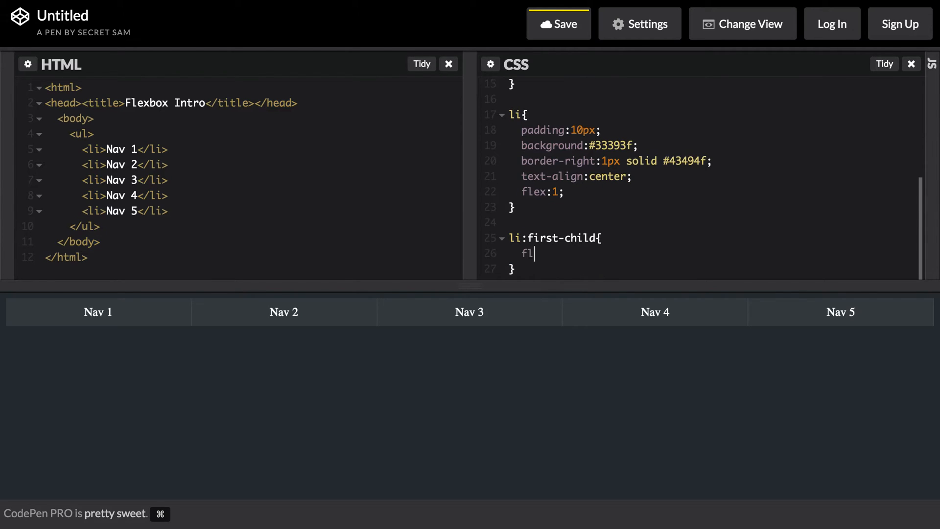
type("ex:2;")
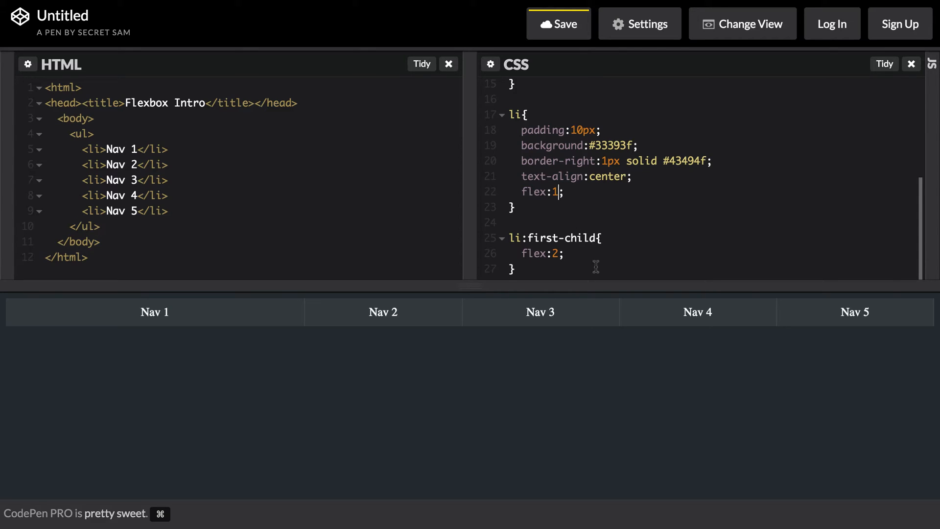
key("Backspace")
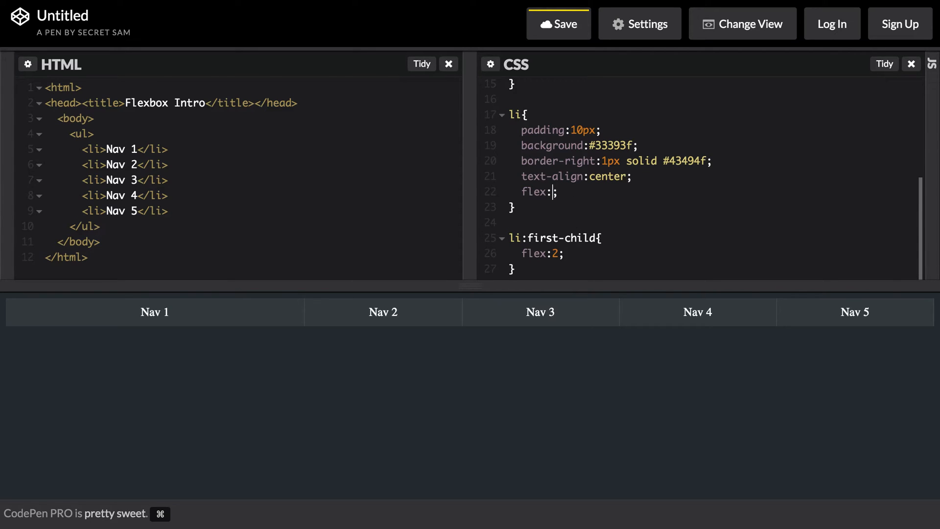
type("0.1")
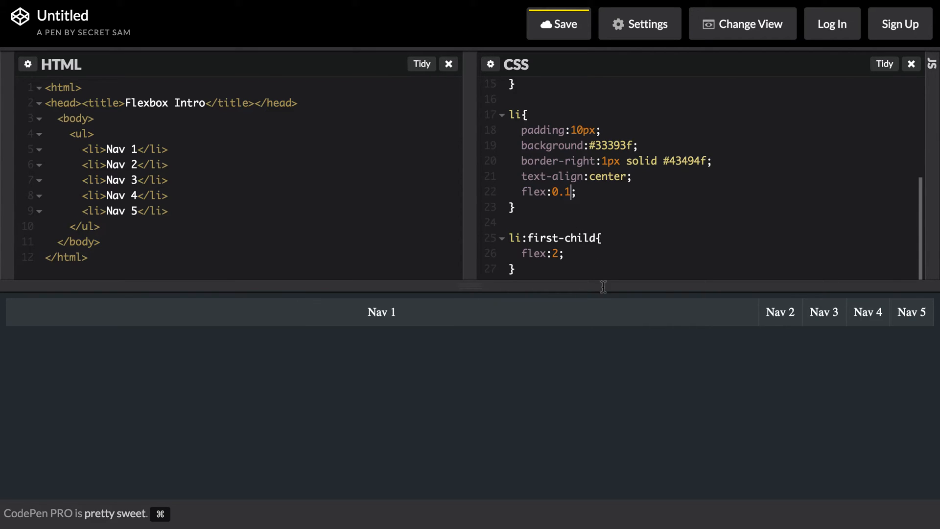
Step: Change the first-child flex value to 0.2, then enter 2 as a flex value
key("Backspace")
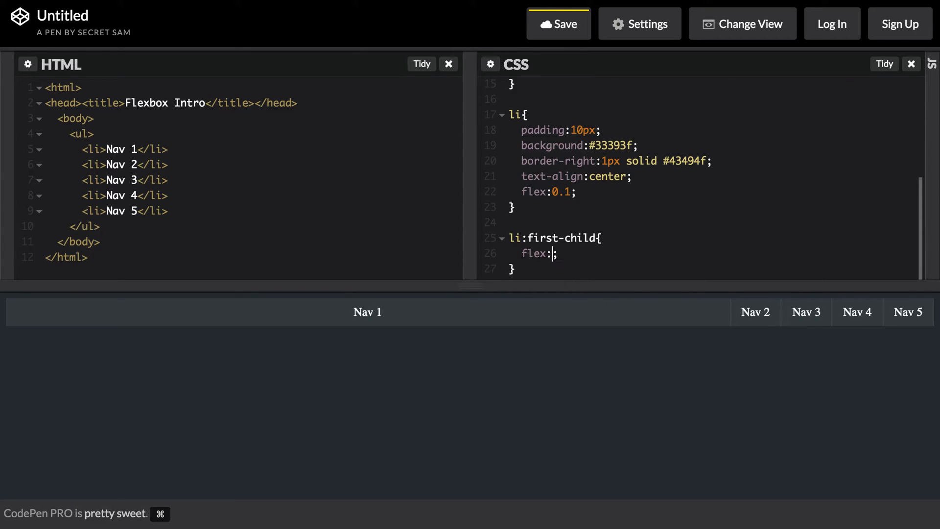
type("0.2")
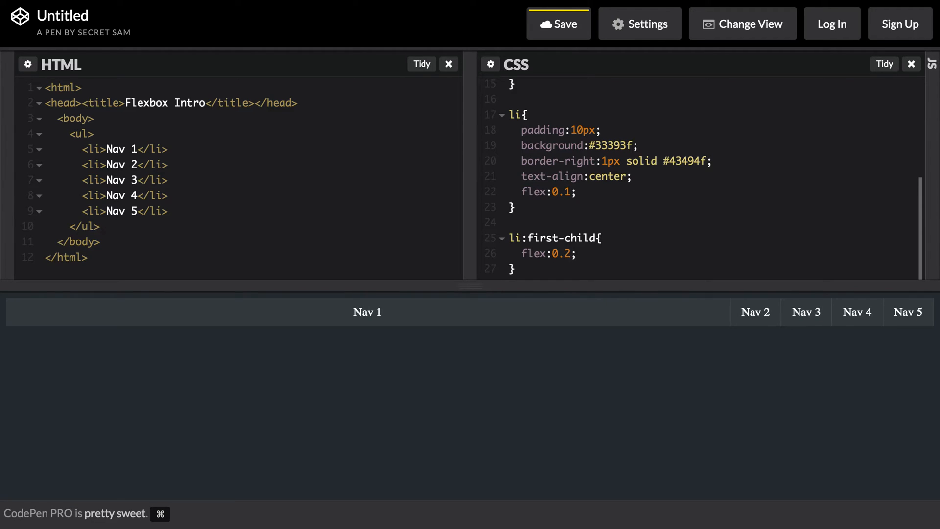
left_click(572, 253)
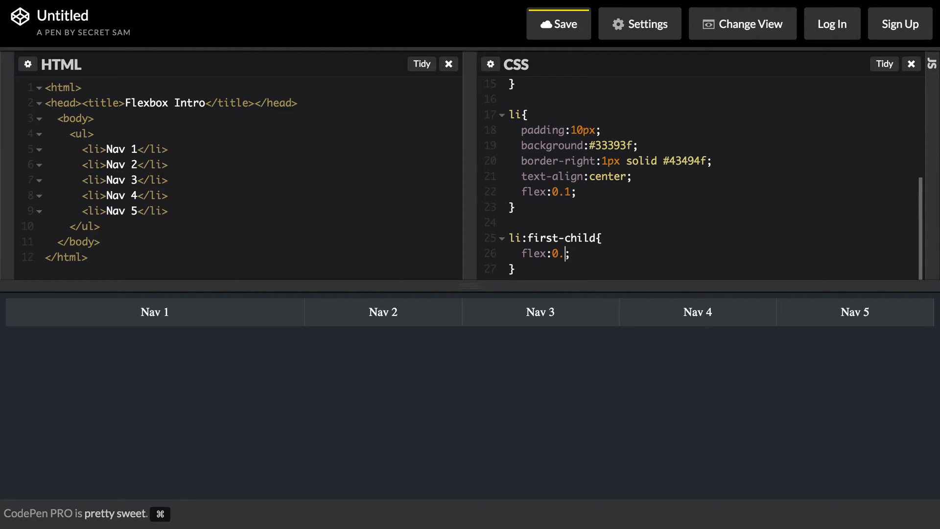
type("2")
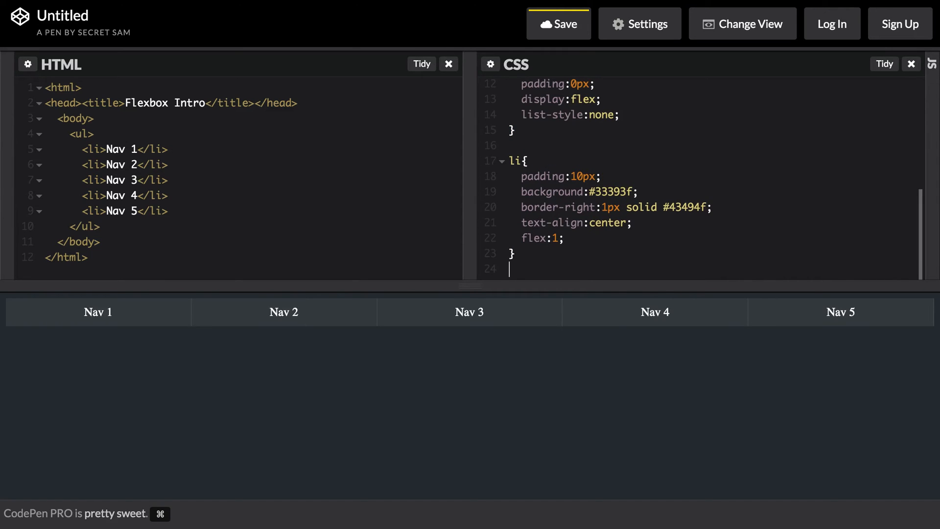
Step: Delete the li:first-child rule and its leftover blank line, leaving li at flex:1
scroll("up", 3)
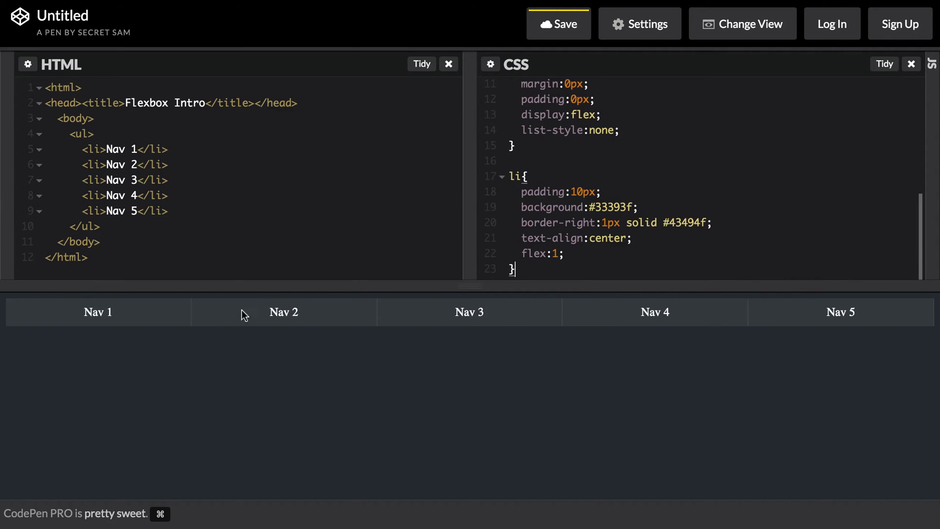
mouse_move(546, 386)
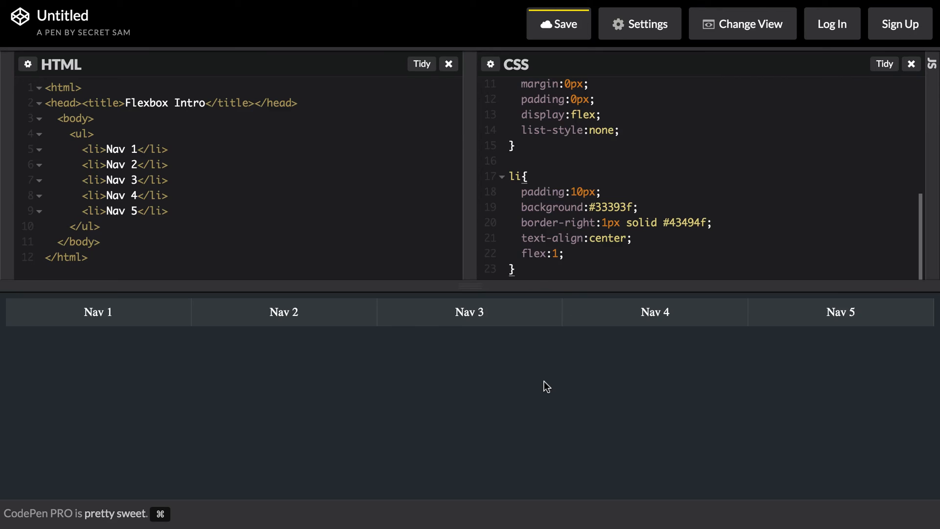
left_click(513, 270)
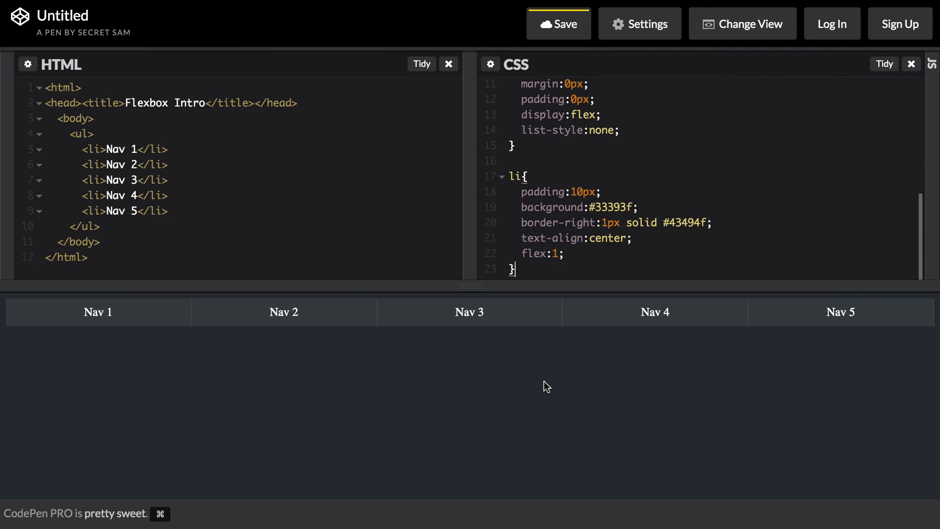